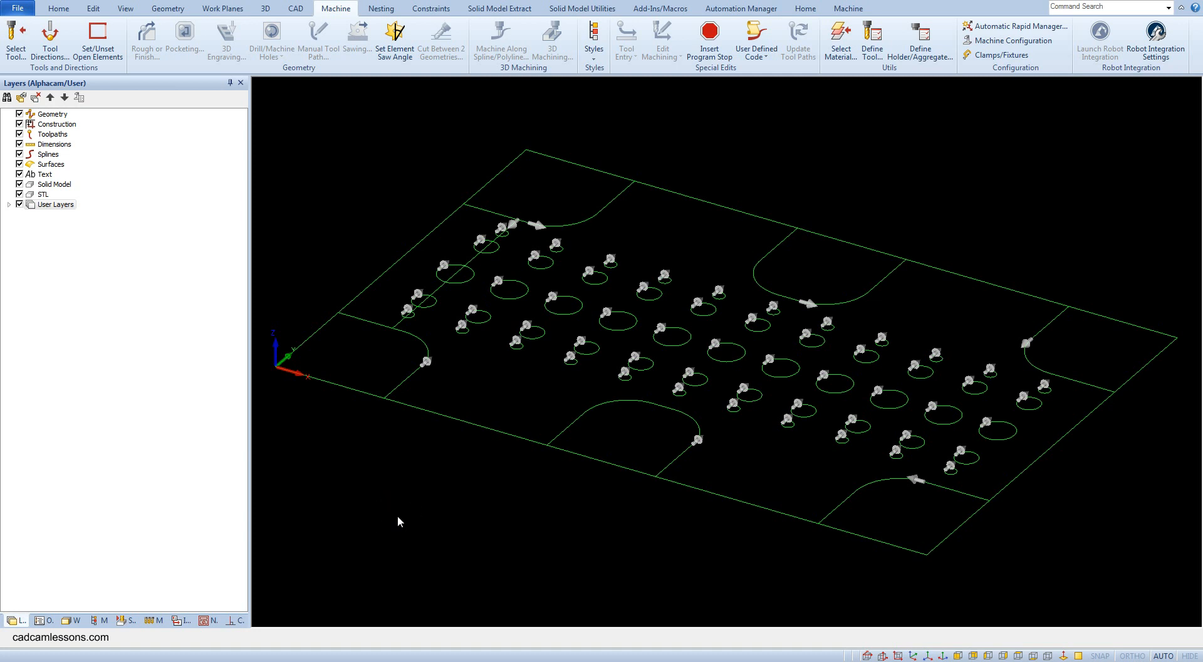
pyautogui.moveTo(15, 618)
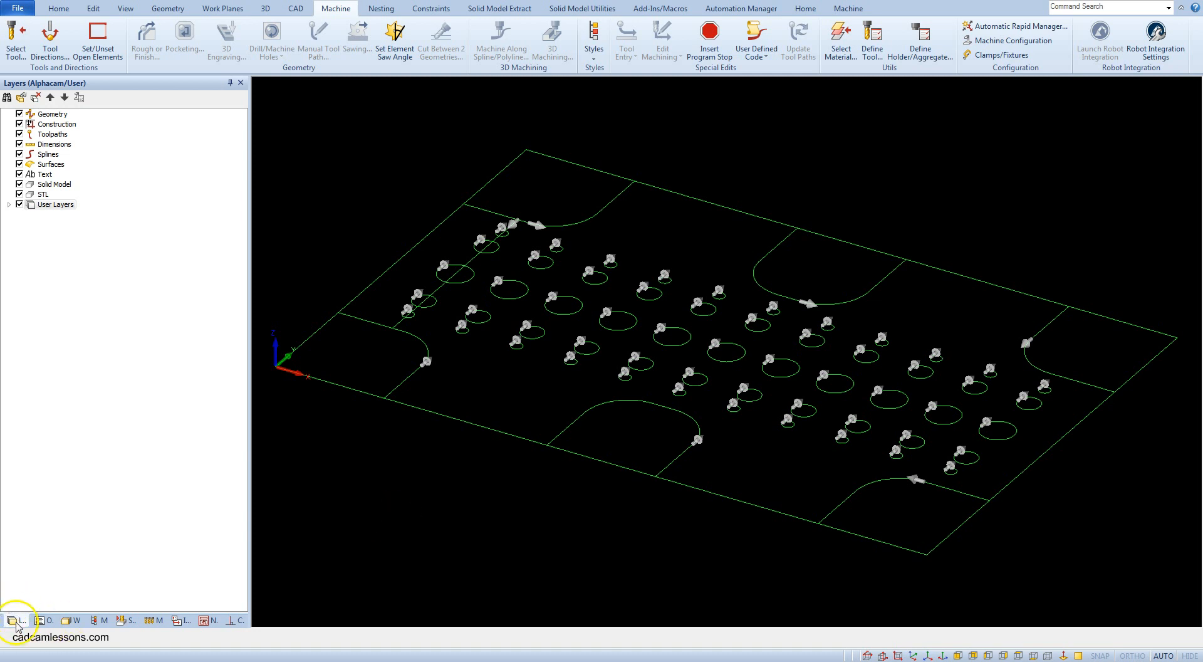
pyautogui.moveTo(108, 151)
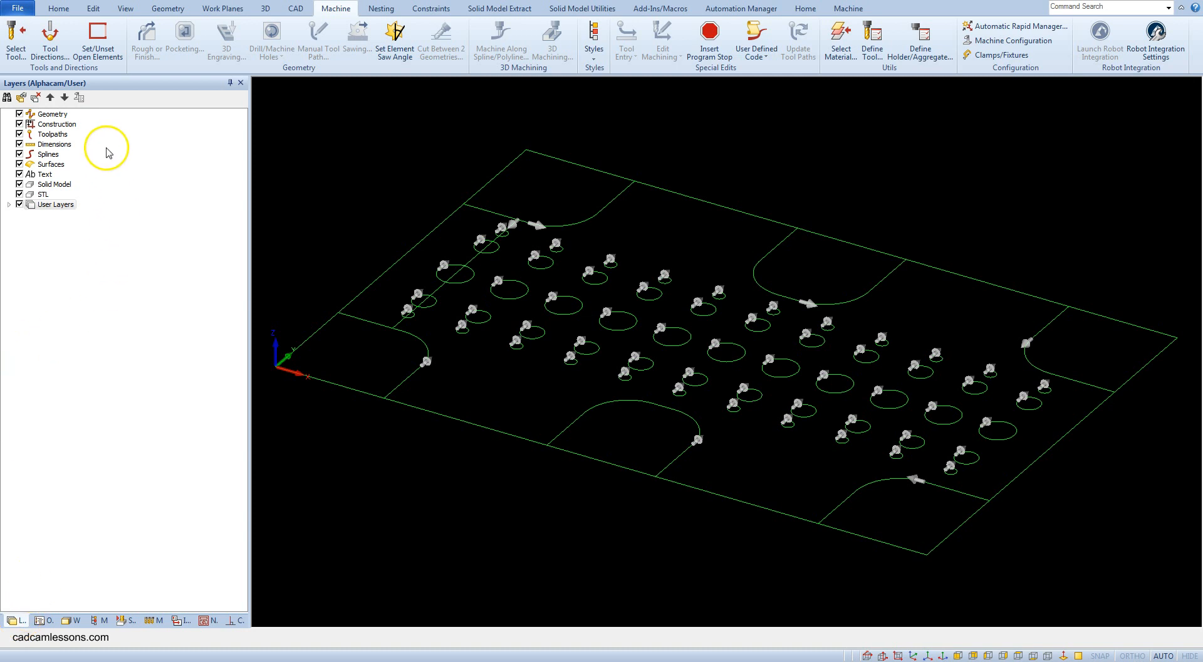
pyautogui.moveTo(11, 227)
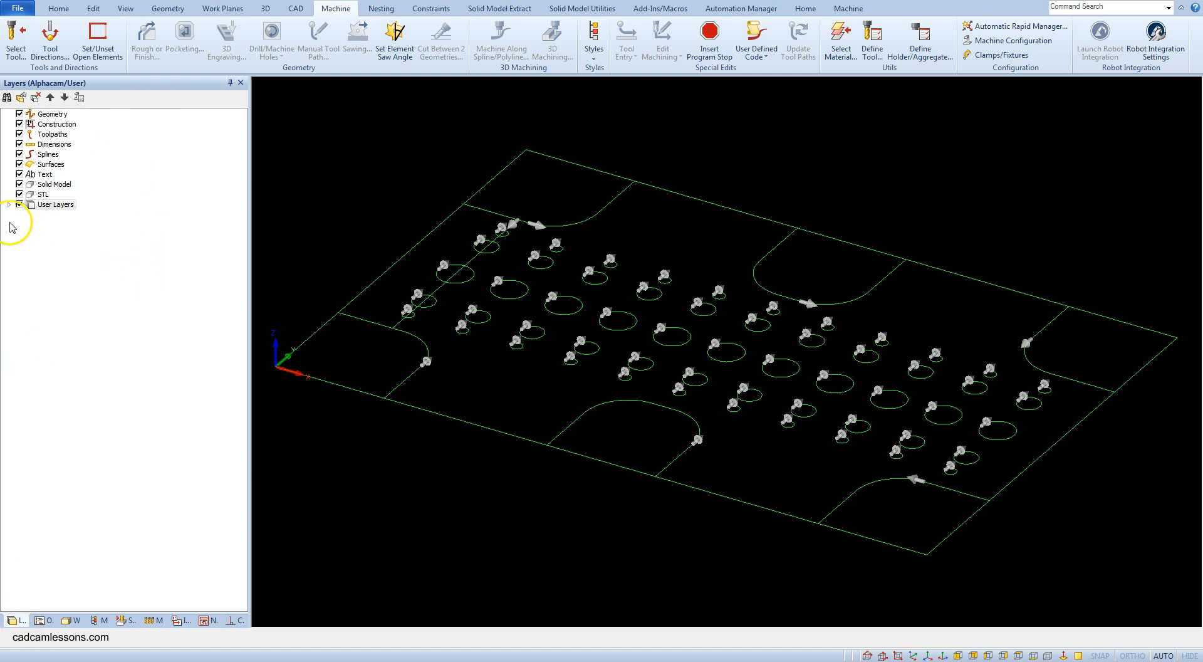
# Expand User Layers to show GEOMETRY_APS, CONSTRUCTION GEO and Clamps/Fixtures.
pyautogui.click(9, 203)
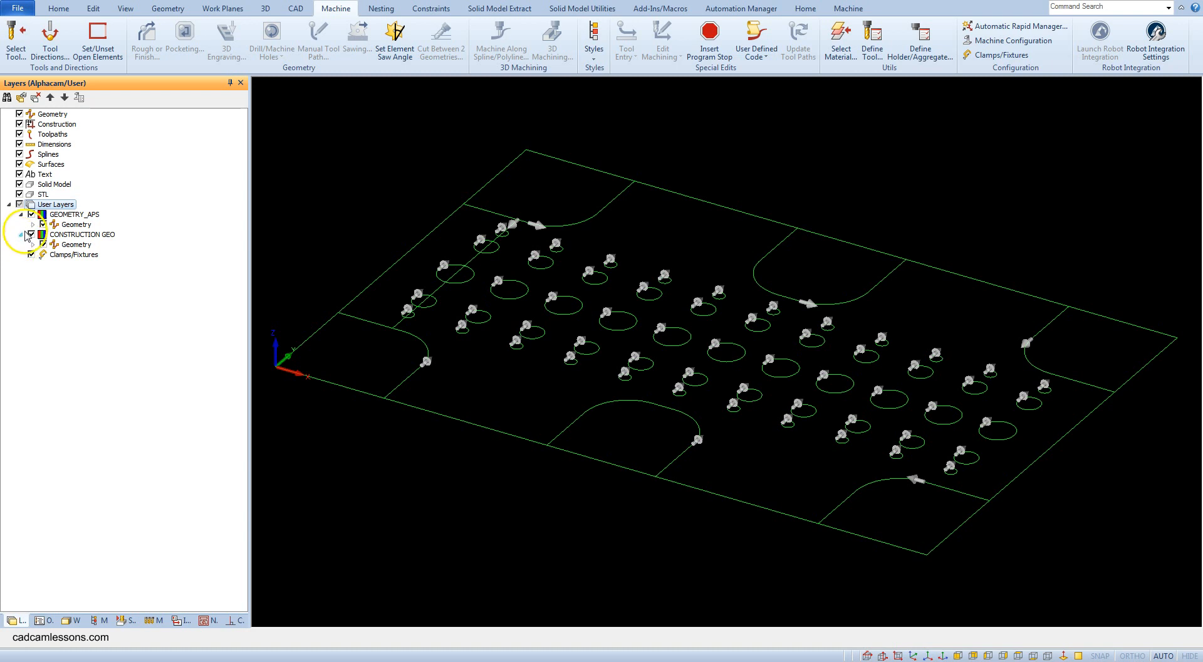
# Expand the Geometry layer and highlight Geo 3, 8, 12 and 19 to identify their circles.
pyautogui.click(43, 113)
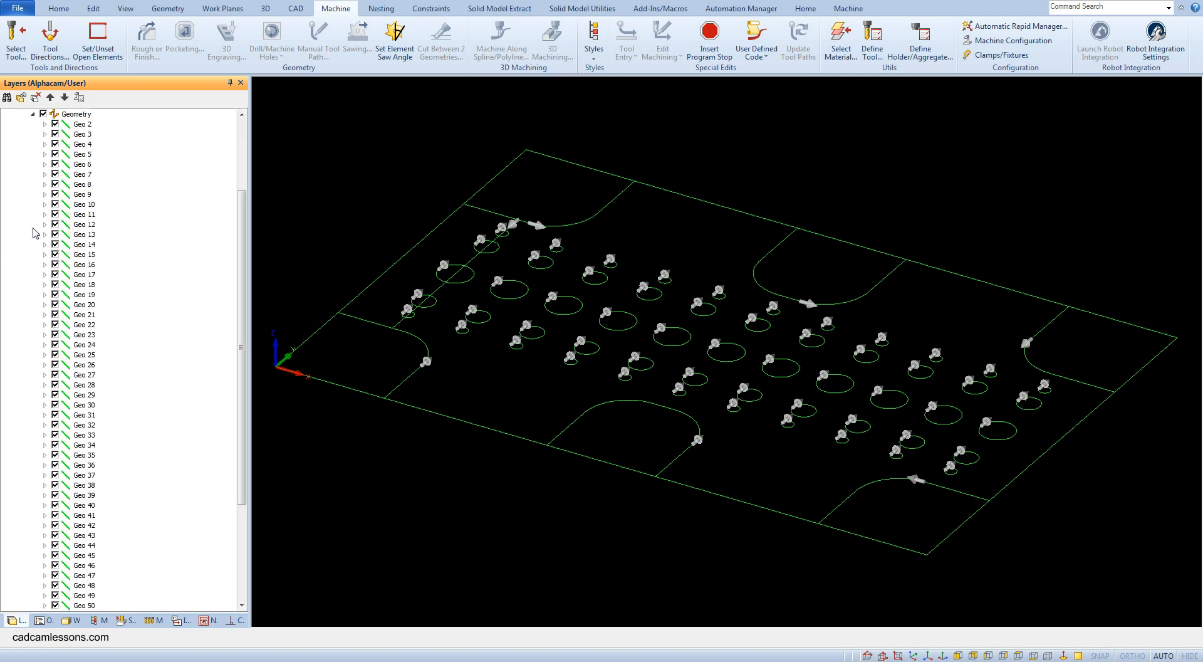
pyautogui.moveTo(46, 235)
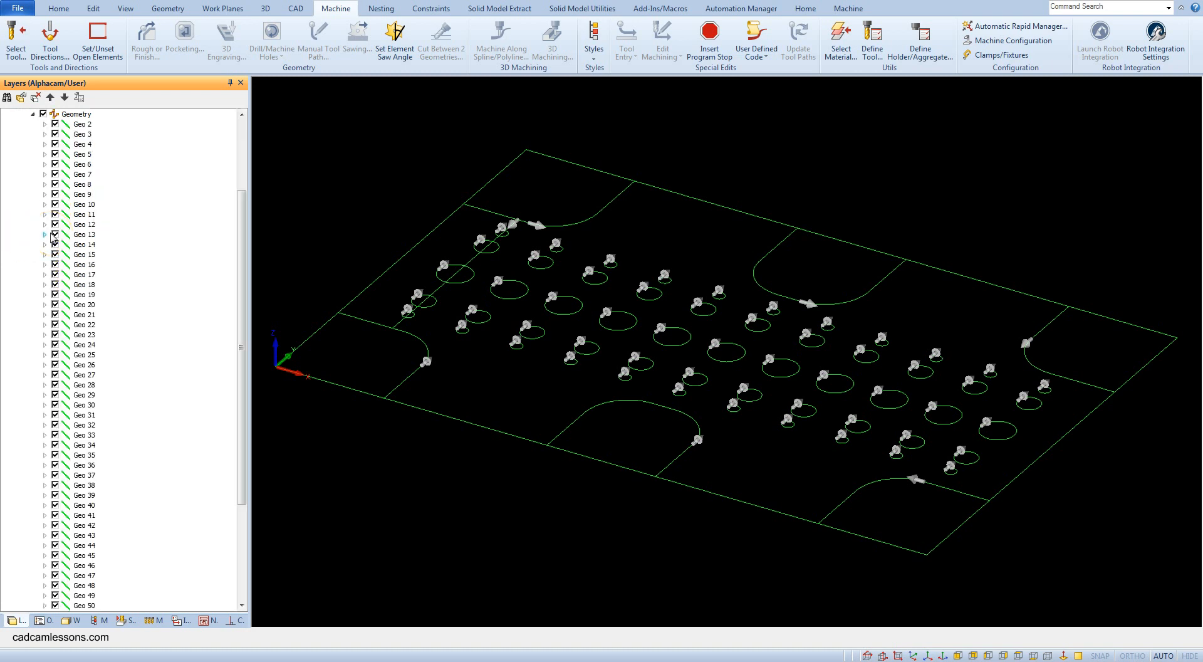
pyautogui.moveTo(184, 159)
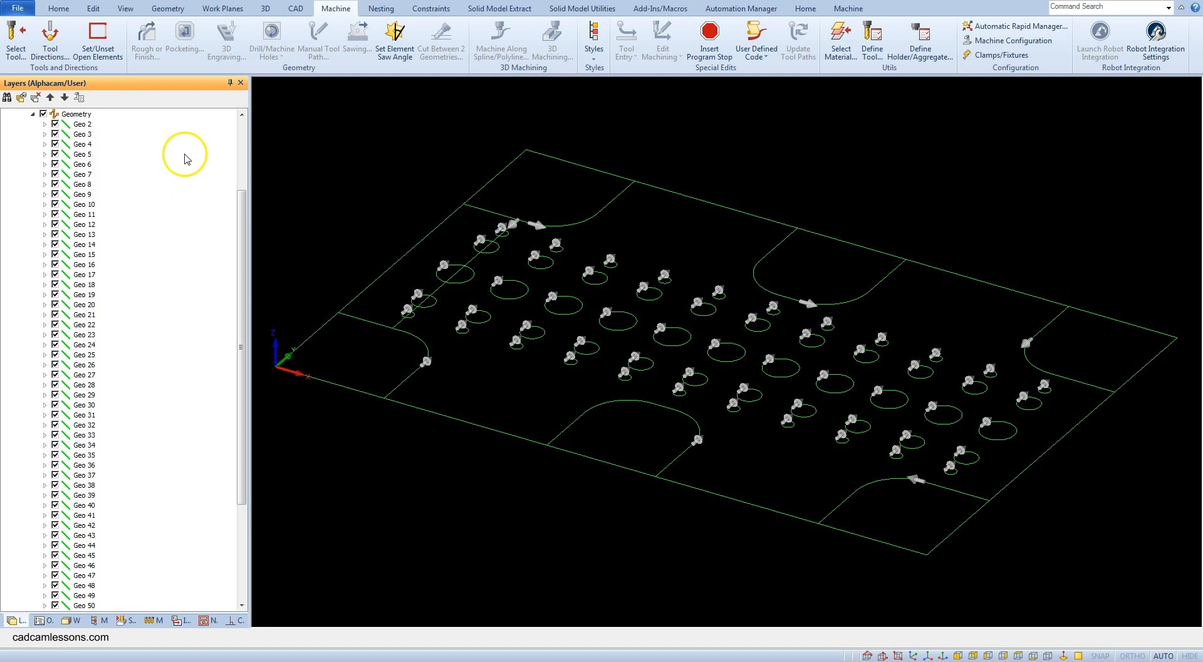
pyautogui.click(80, 134)
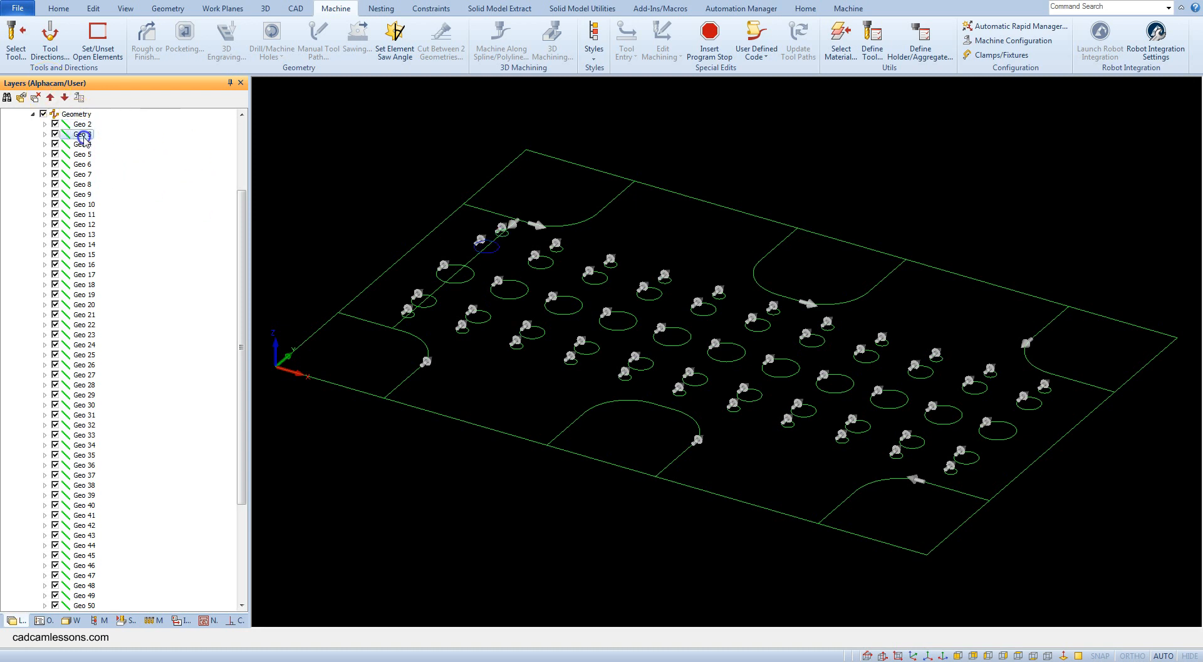
pyautogui.click(79, 194)
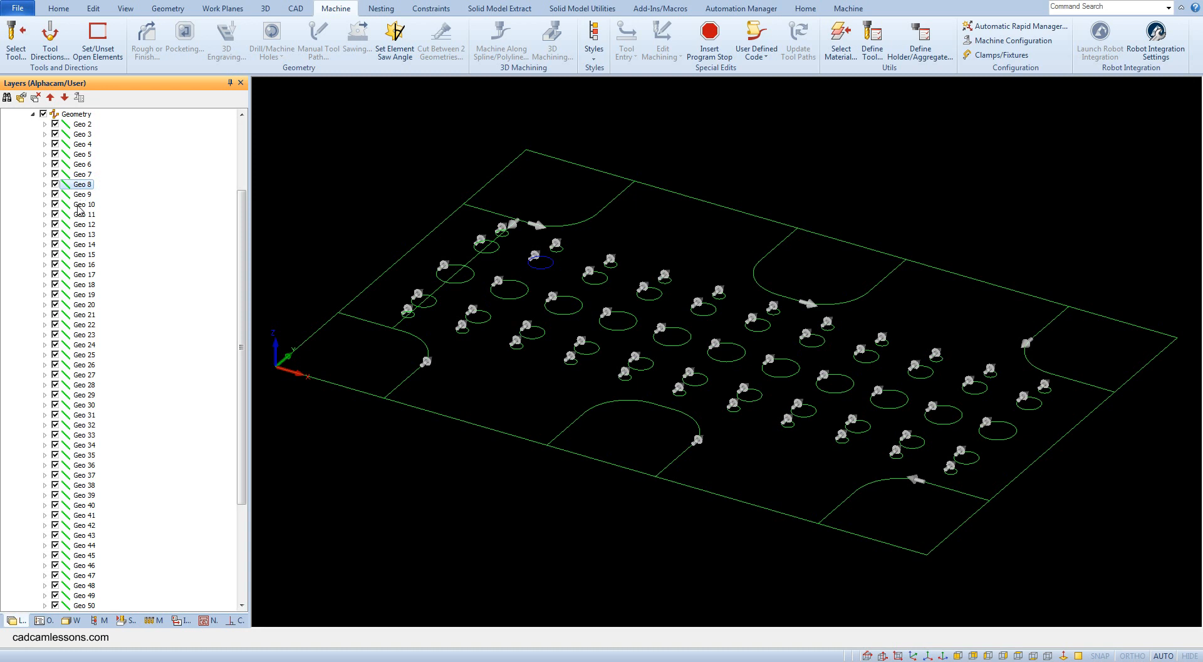
pyautogui.click(81, 225)
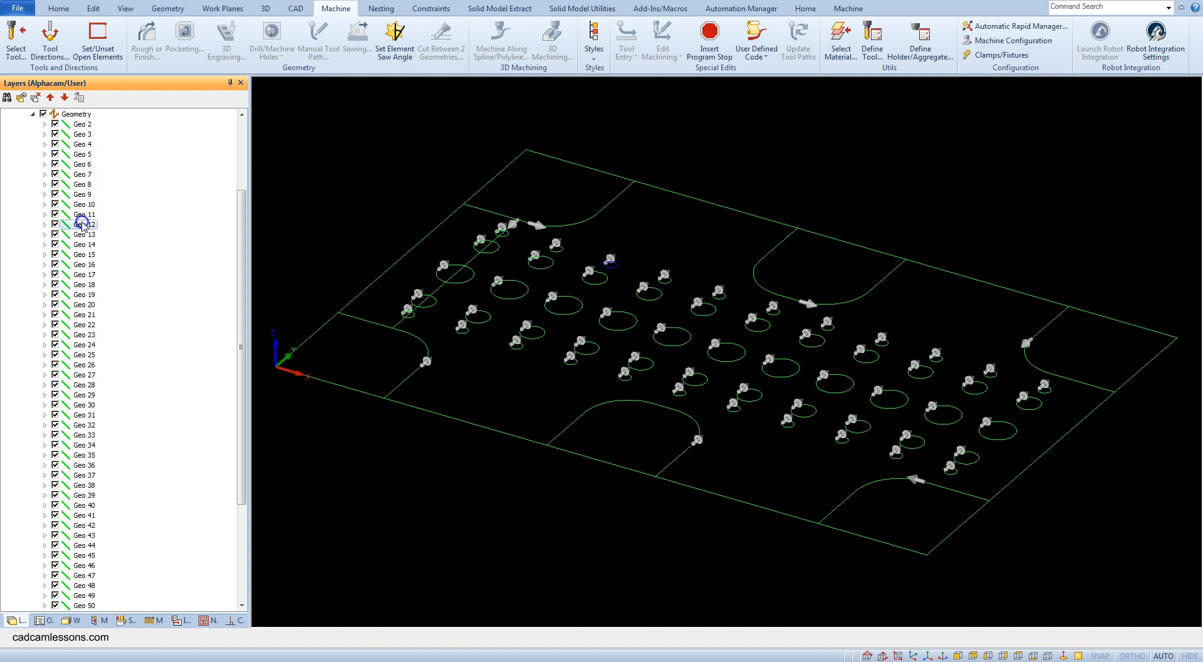
pyautogui.click(83, 294)
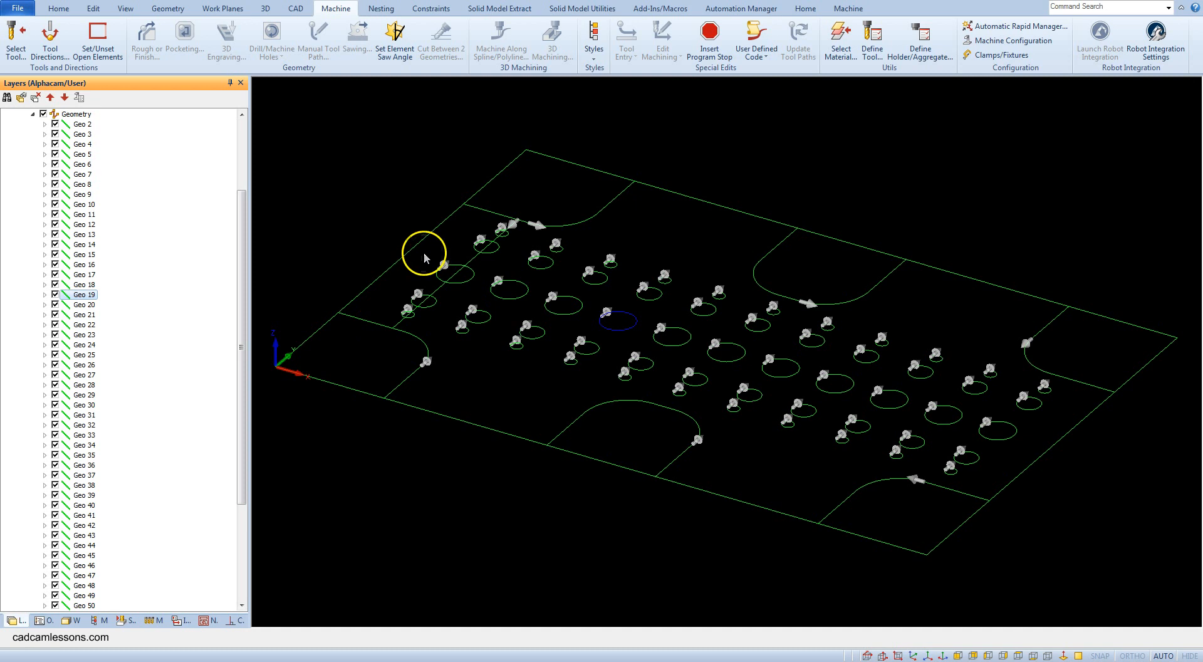
pyautogui.moveTo(390, 269)
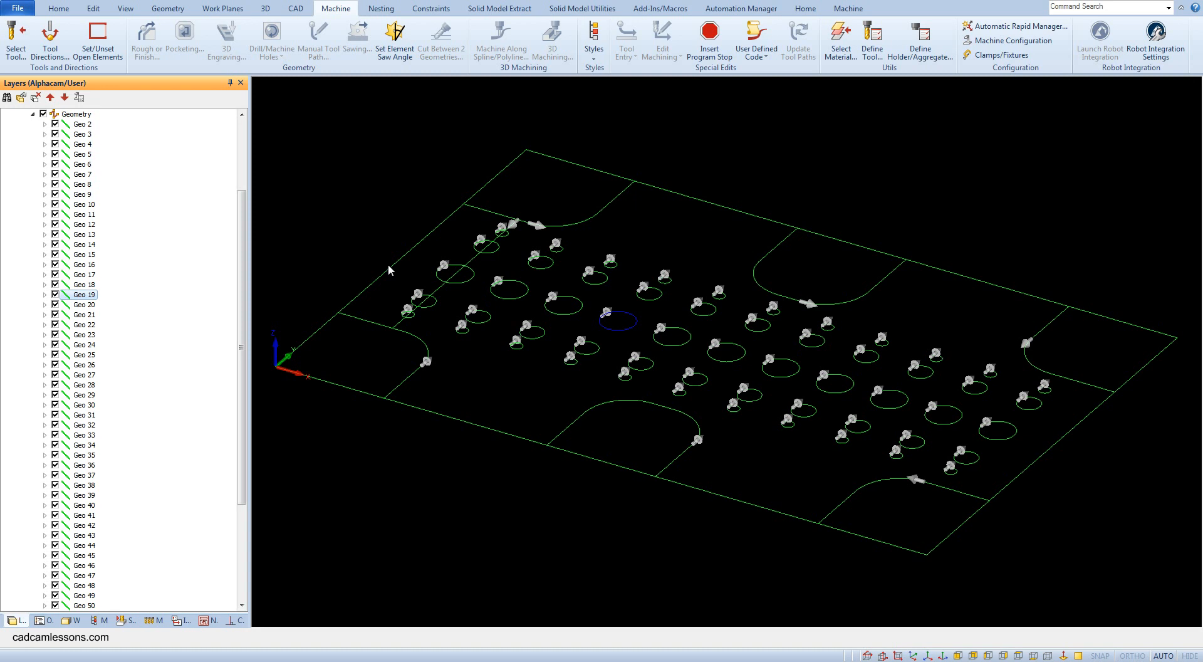
pyautogui.moveTo(570, 386)
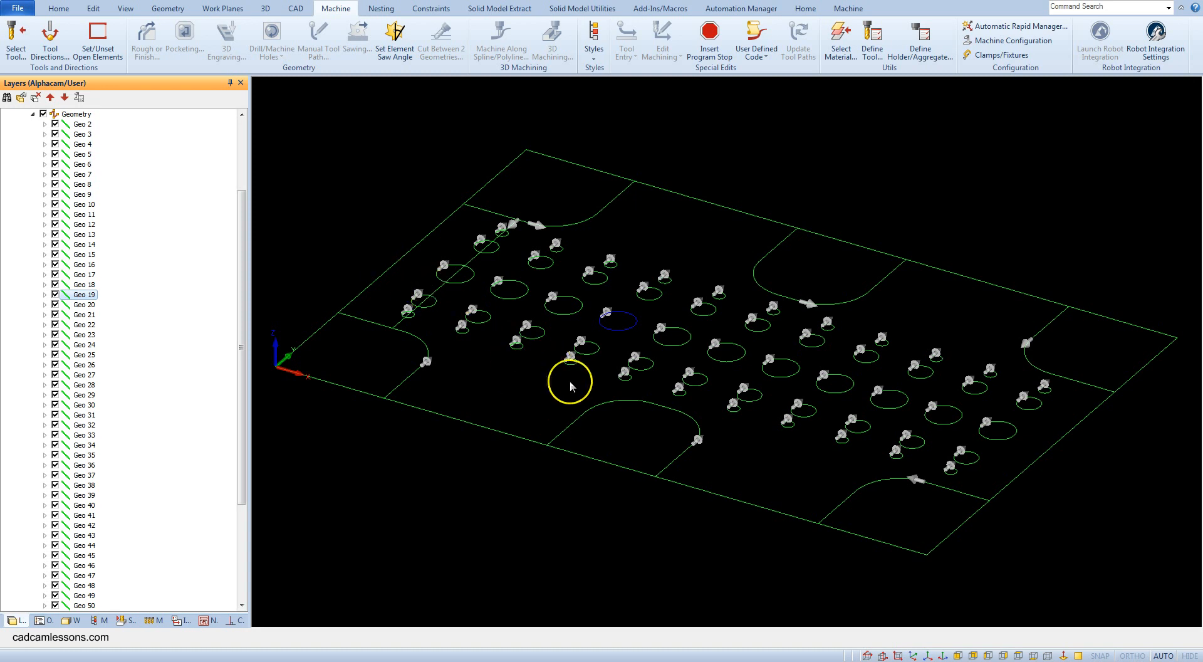
pyautogui.moveTo(474, 415)
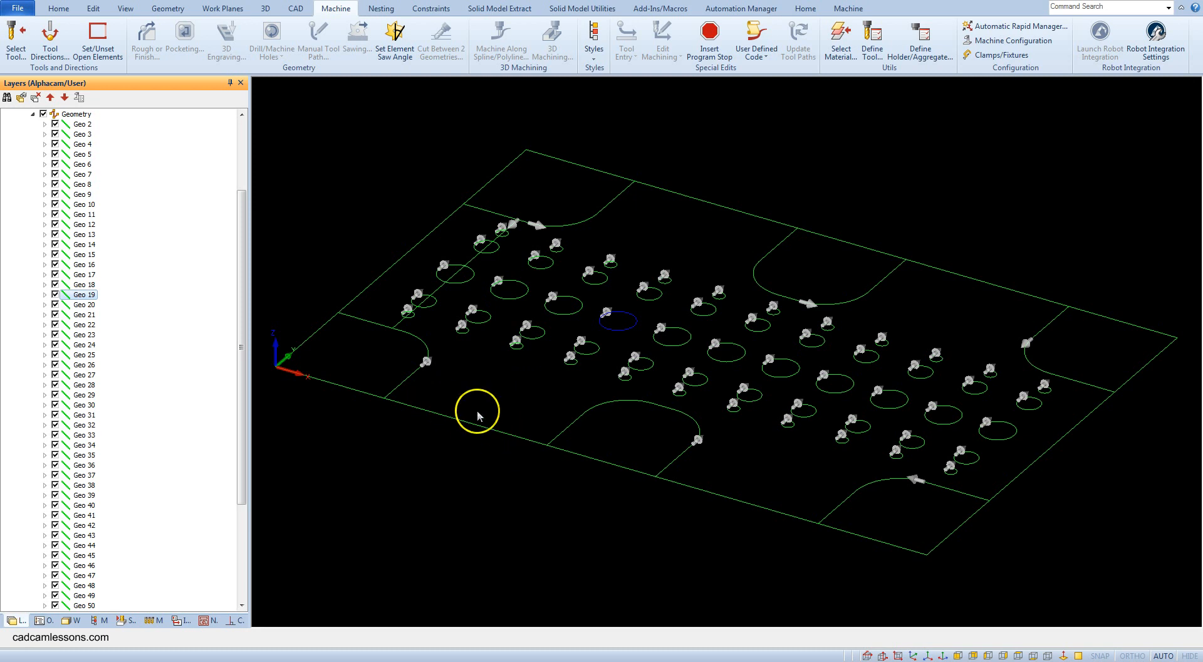
pyautogui.moveTo(257, 178)
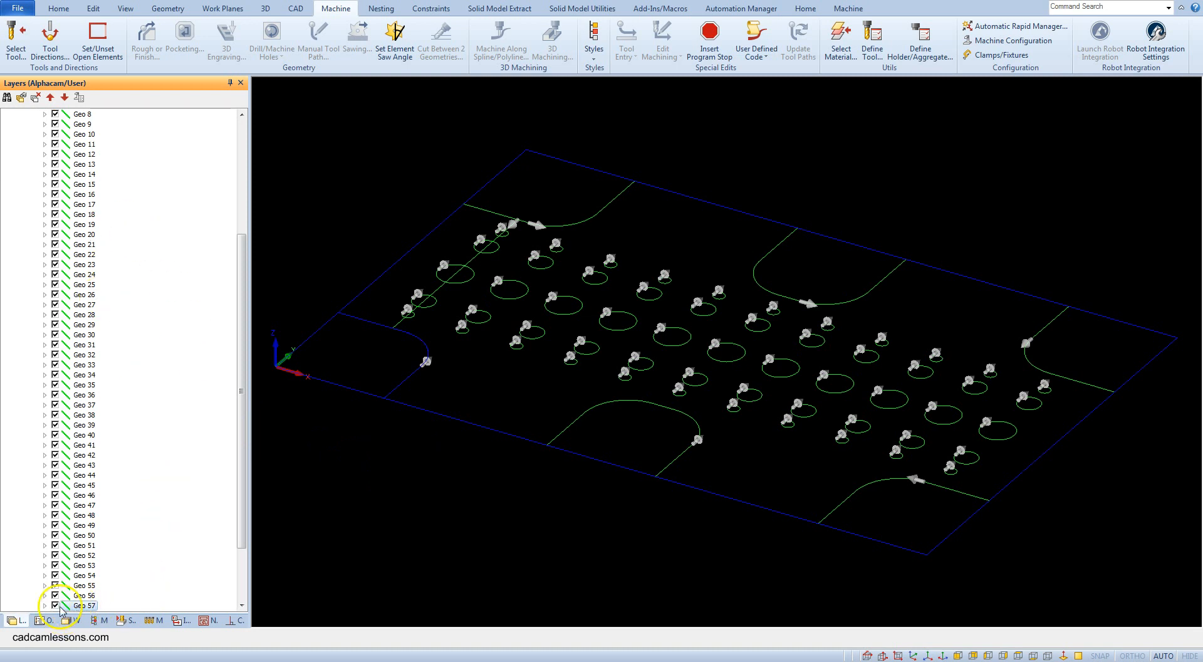
pyautogui.click(56, 606)
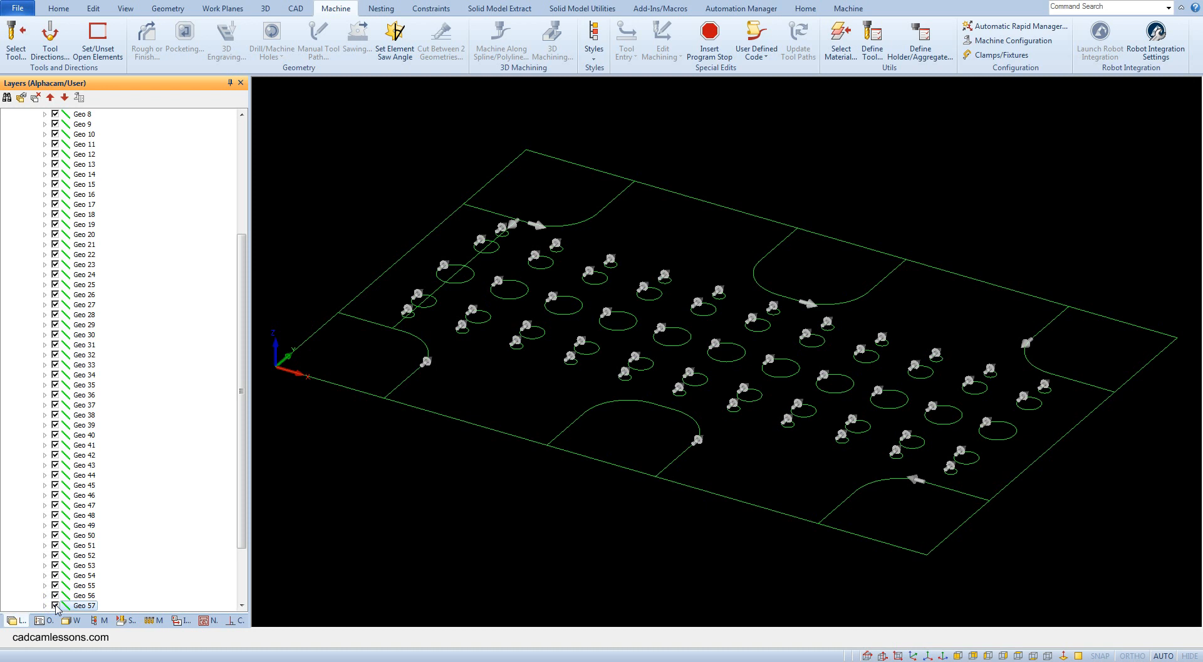
pyautogui.moveTo(244, 341)
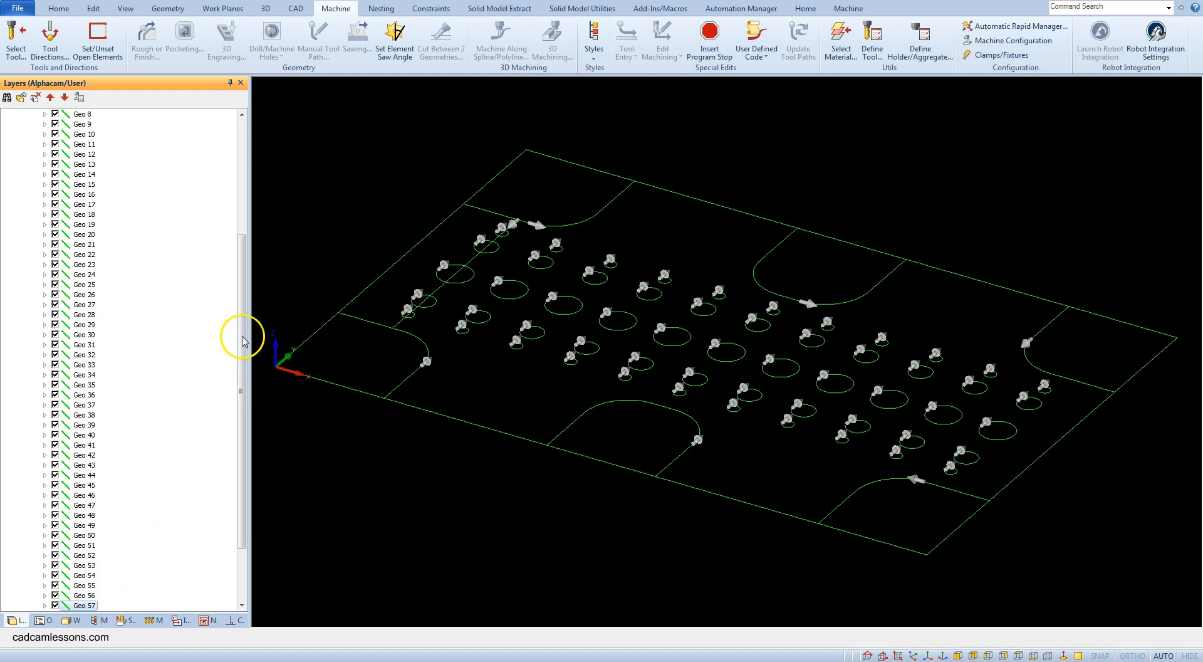
pyautogui.moveTo(384, 323)
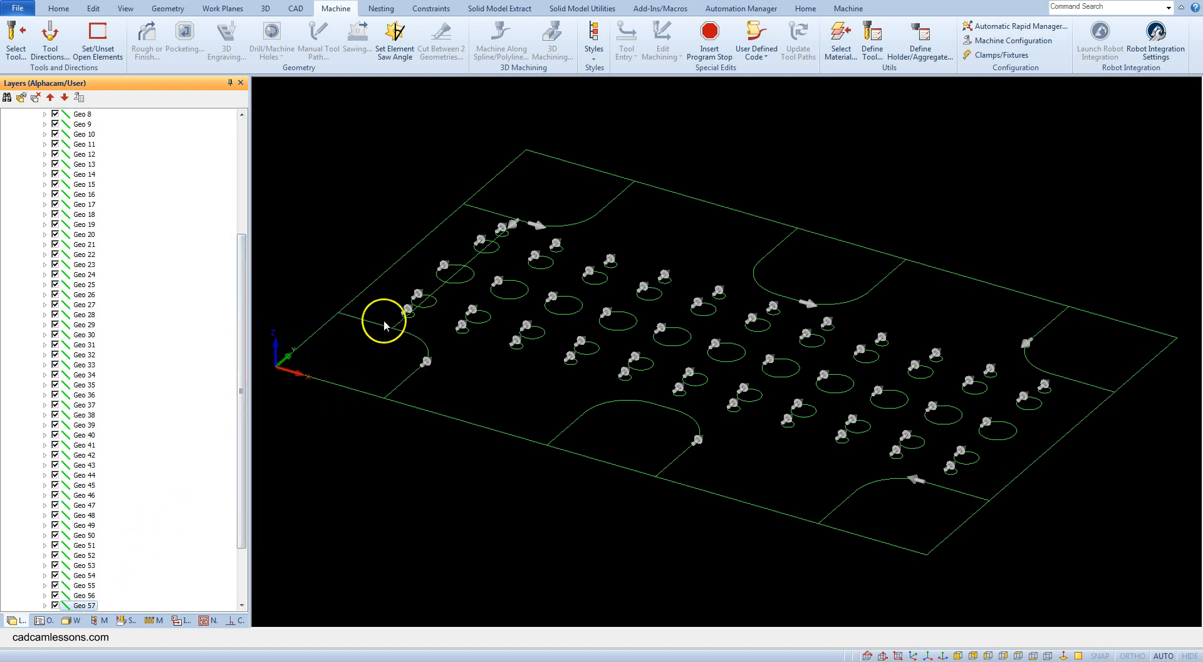
pyautogui.moveTo(357, 447)
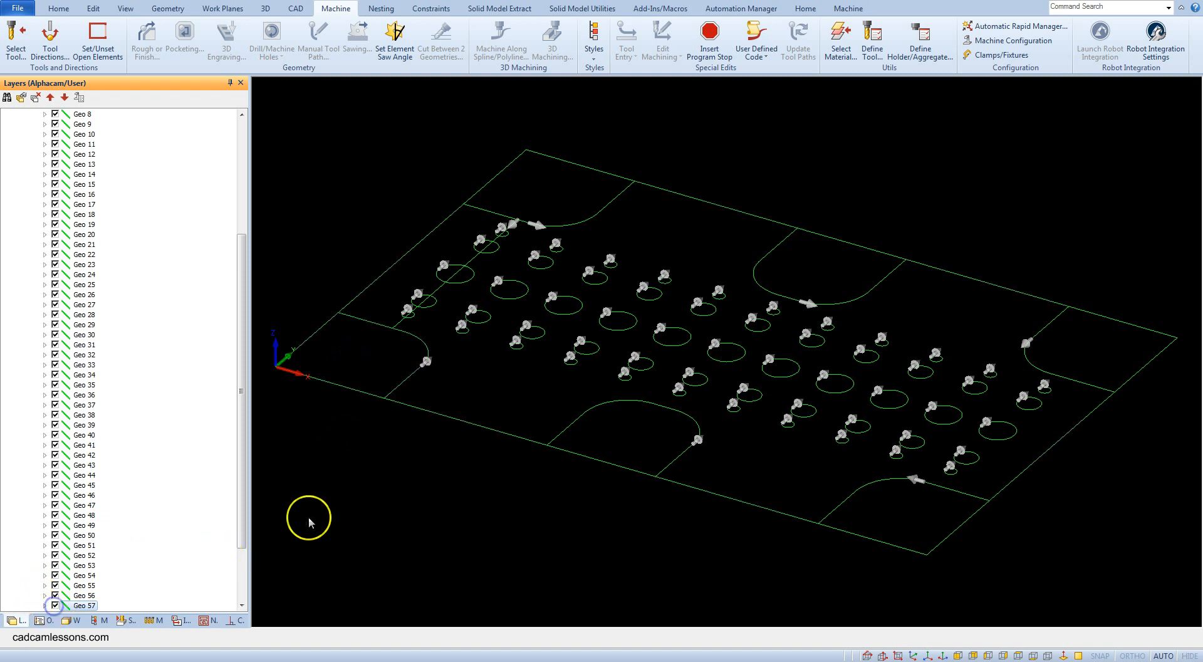
pyautogui.moveTo(304, 516)
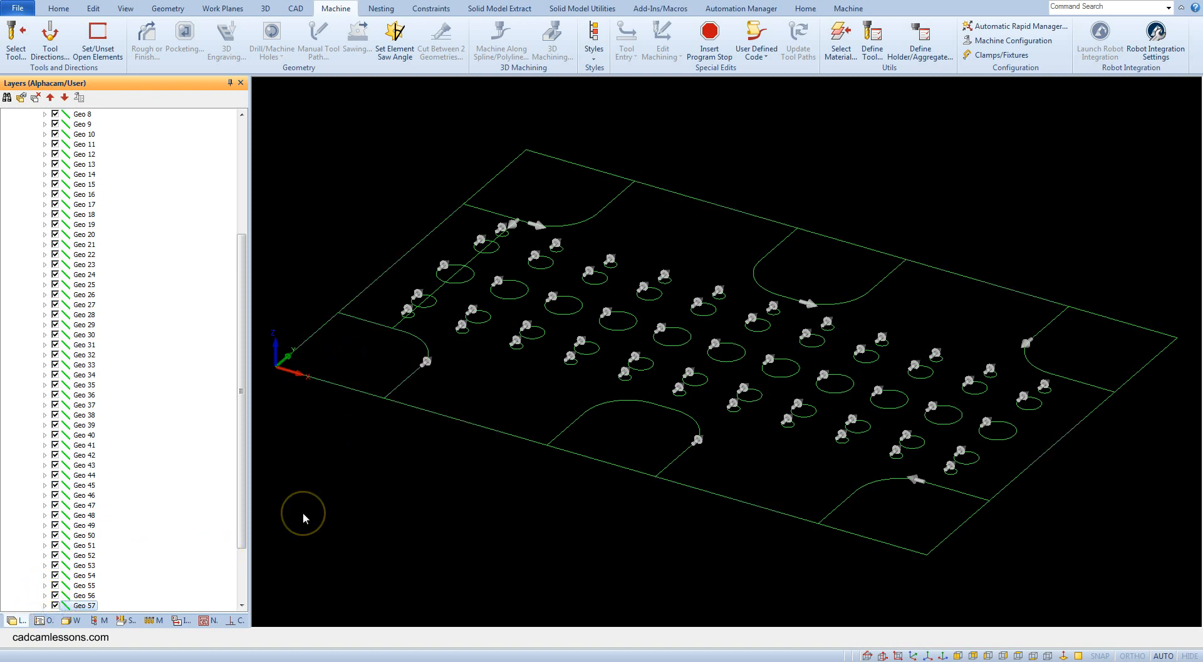
pyautogui.moveTo(301, 491)
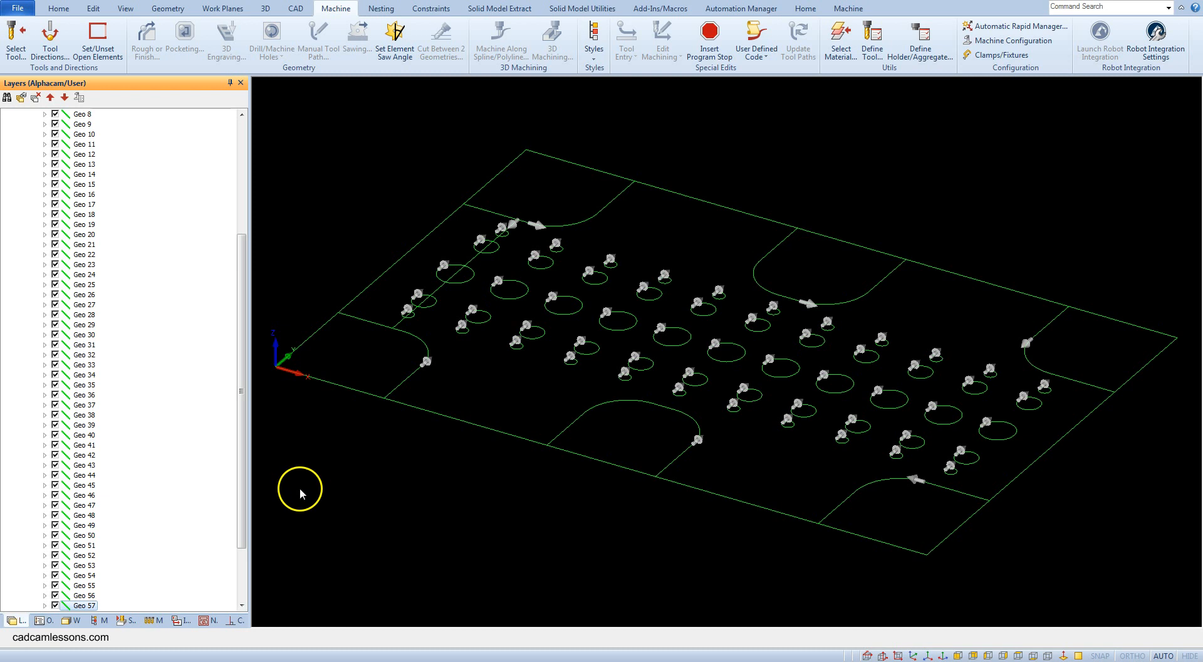
# Break the panel geometries individually, then pick the panel's lower-left edge as first line.
pyautogui.click(93, 8)
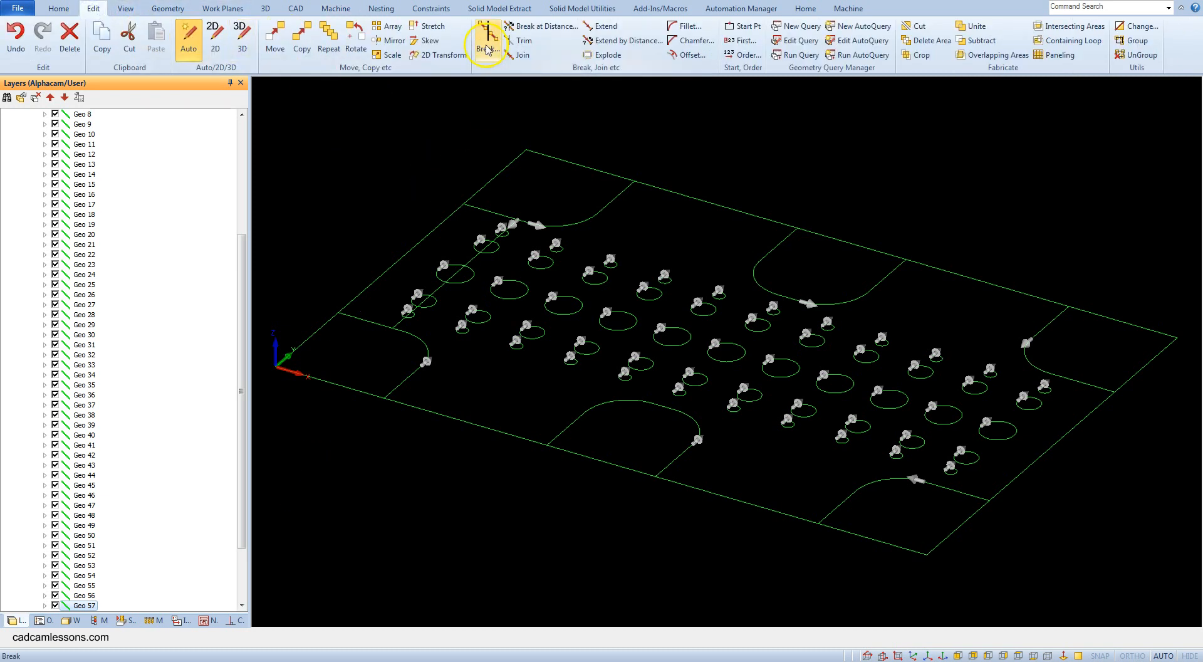
pyautogui.click(486, 40)
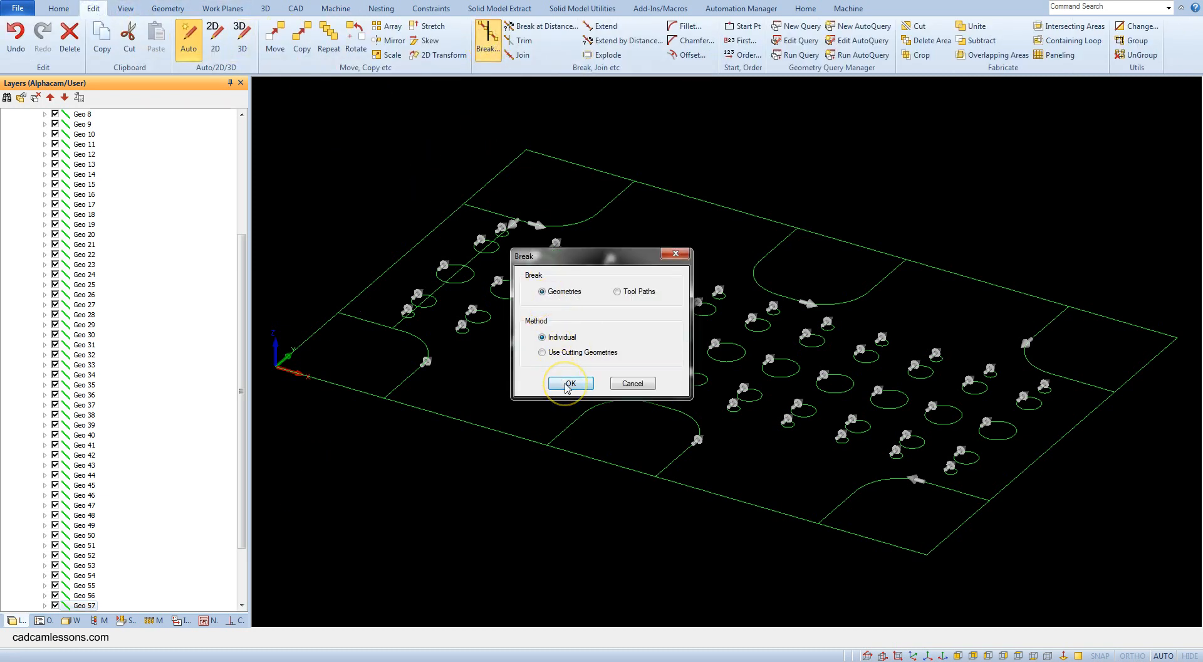
pyautogui.click(567, 383)
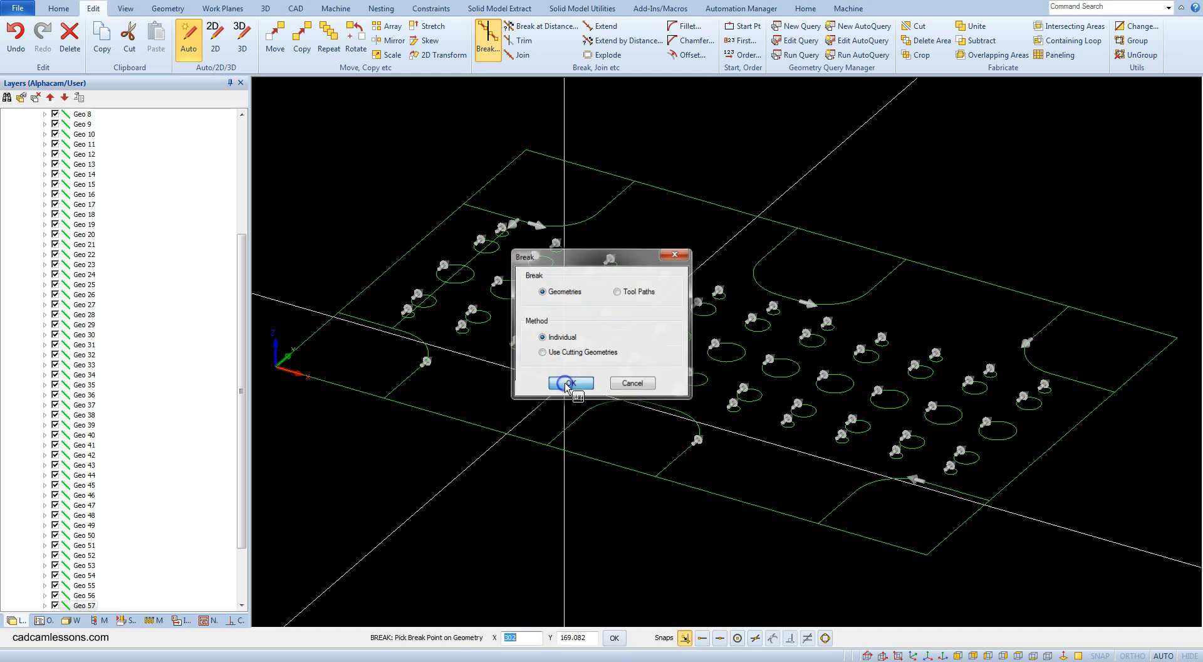
pyautogui.click(570, 383)
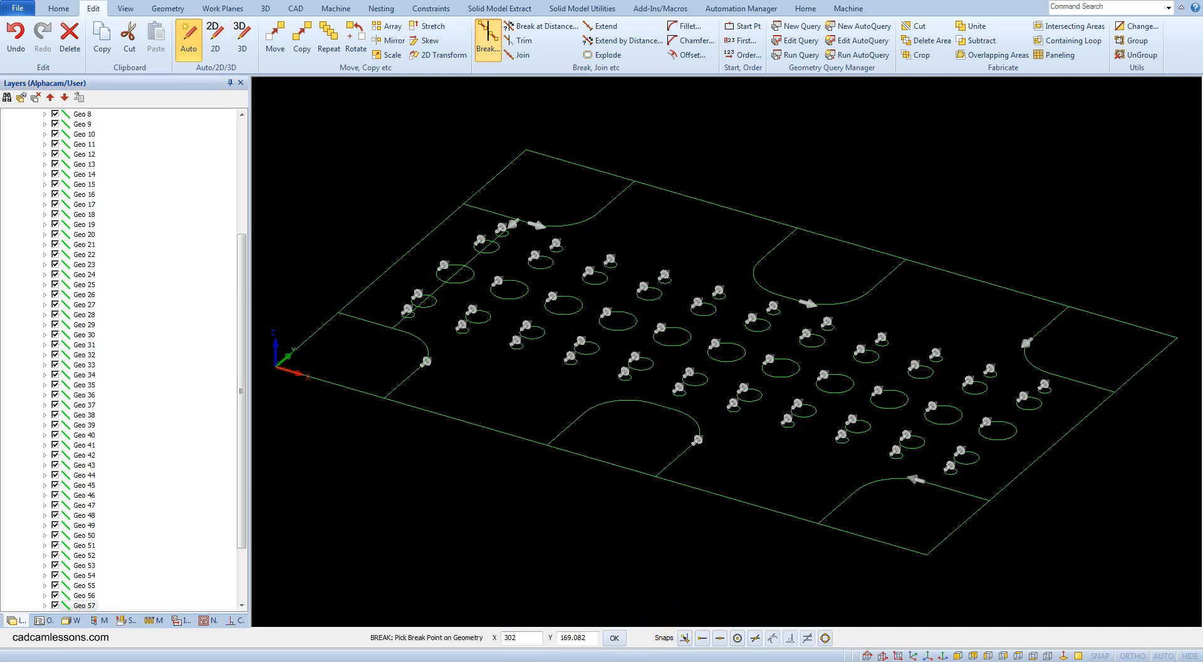
pyautogui.moveTo(755, 638)
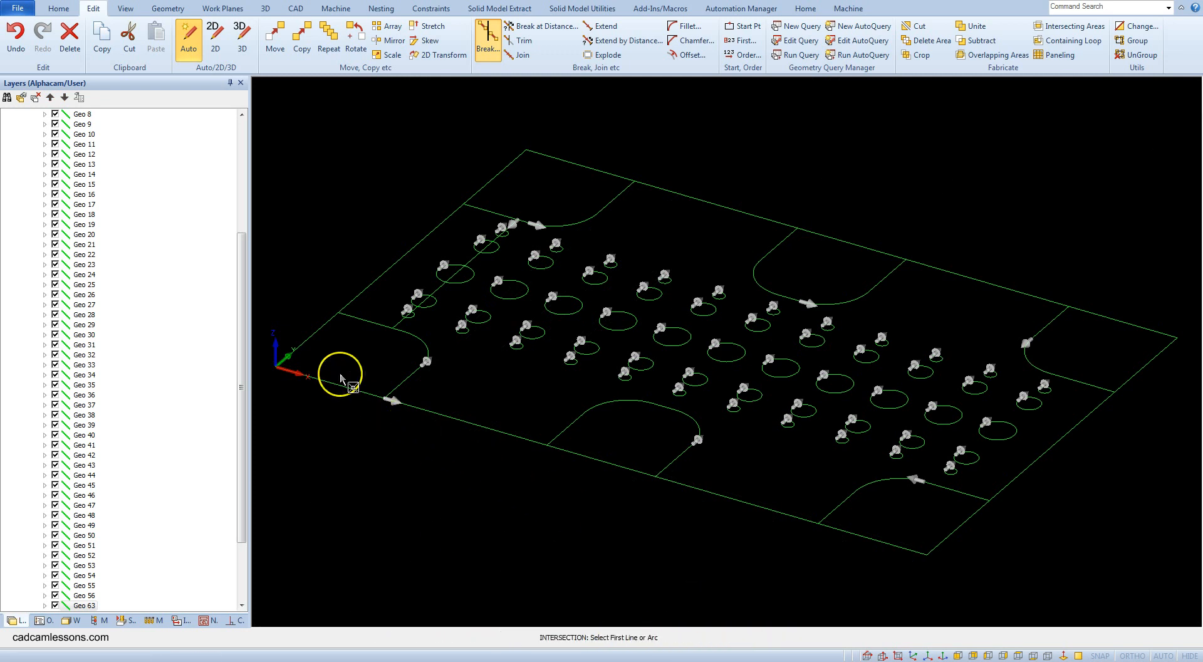
pyautogui.click(341, 377)
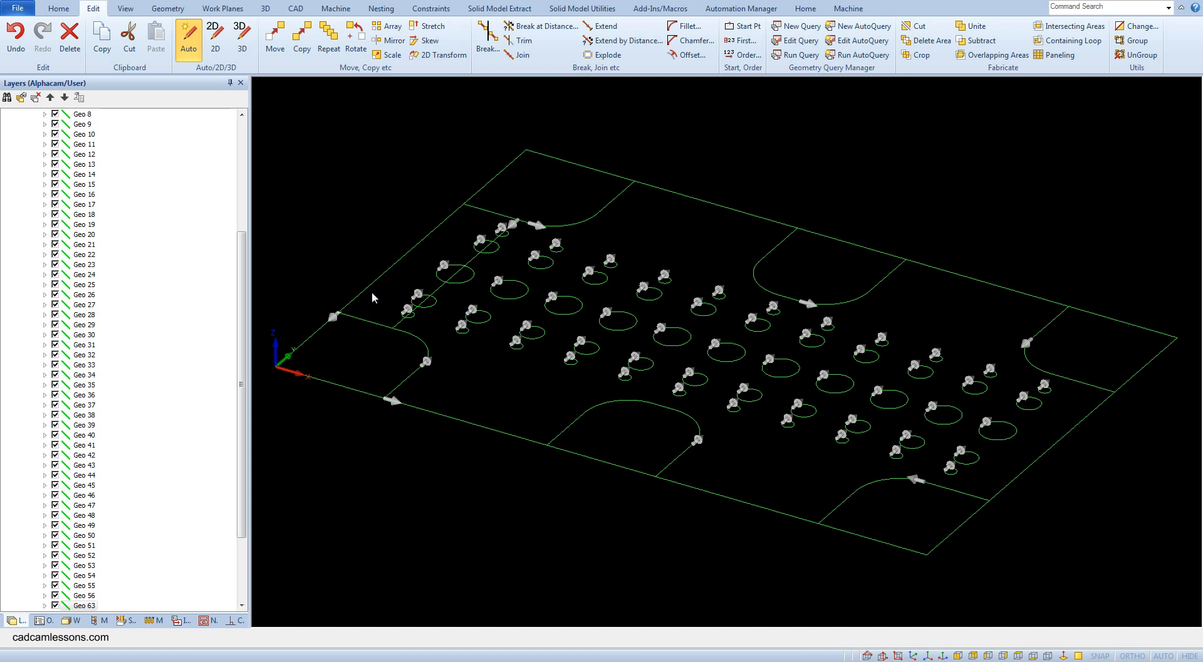
pyautogui.moveTo(380, 307)
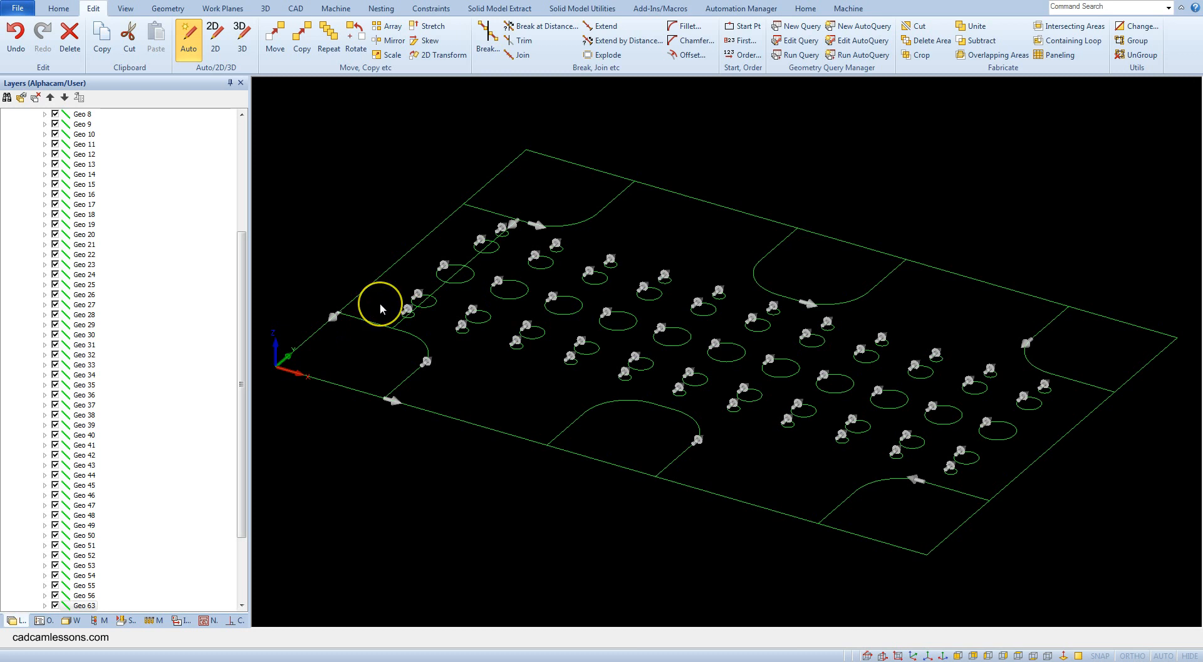
pyautogui.moveTo(381, 308)
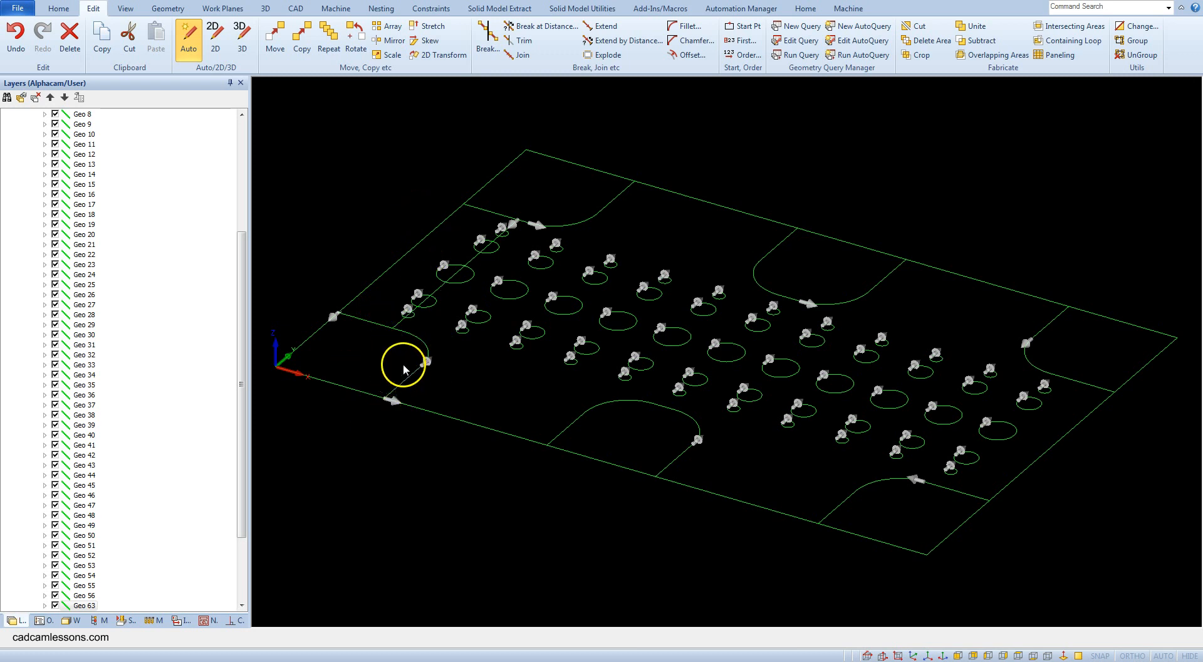
pyautogui.click(69, 34)
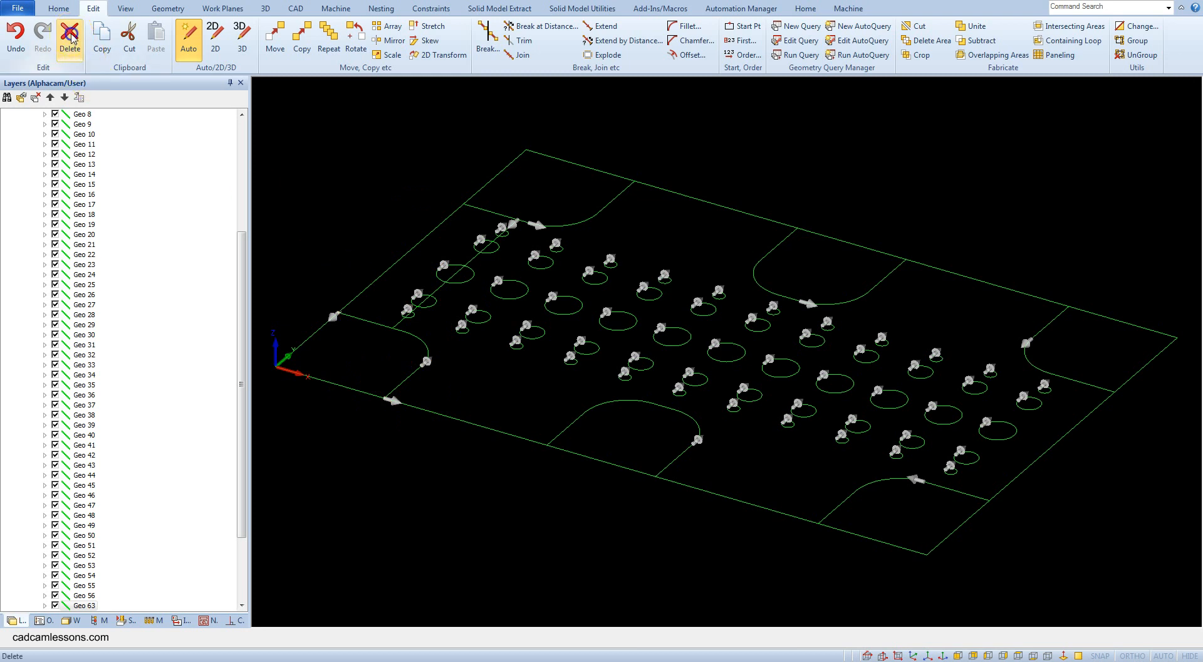
pyautogui.click(69, 36)
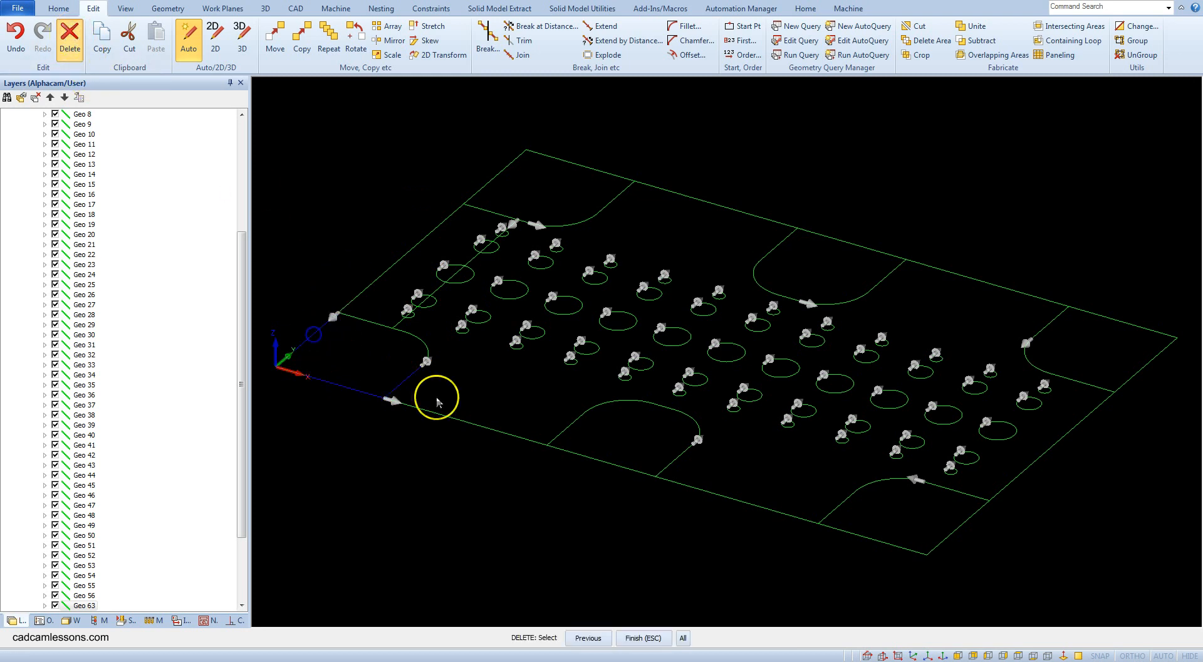
pyautogui.scroll(3)
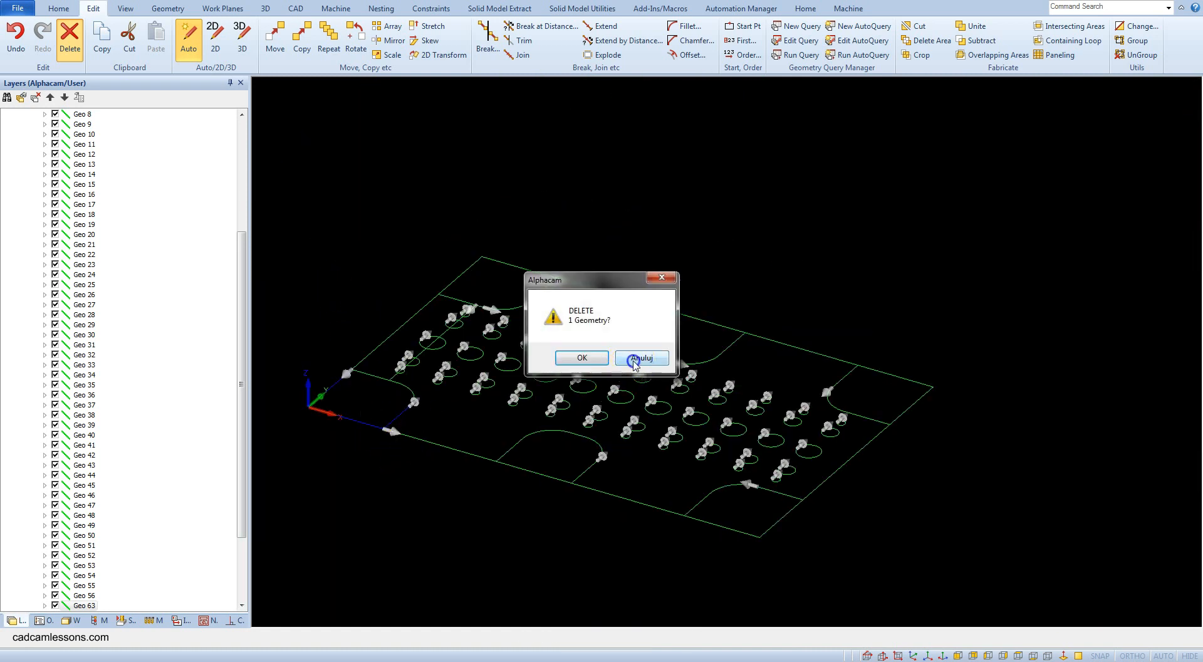
pyautogui.click(642, 358)
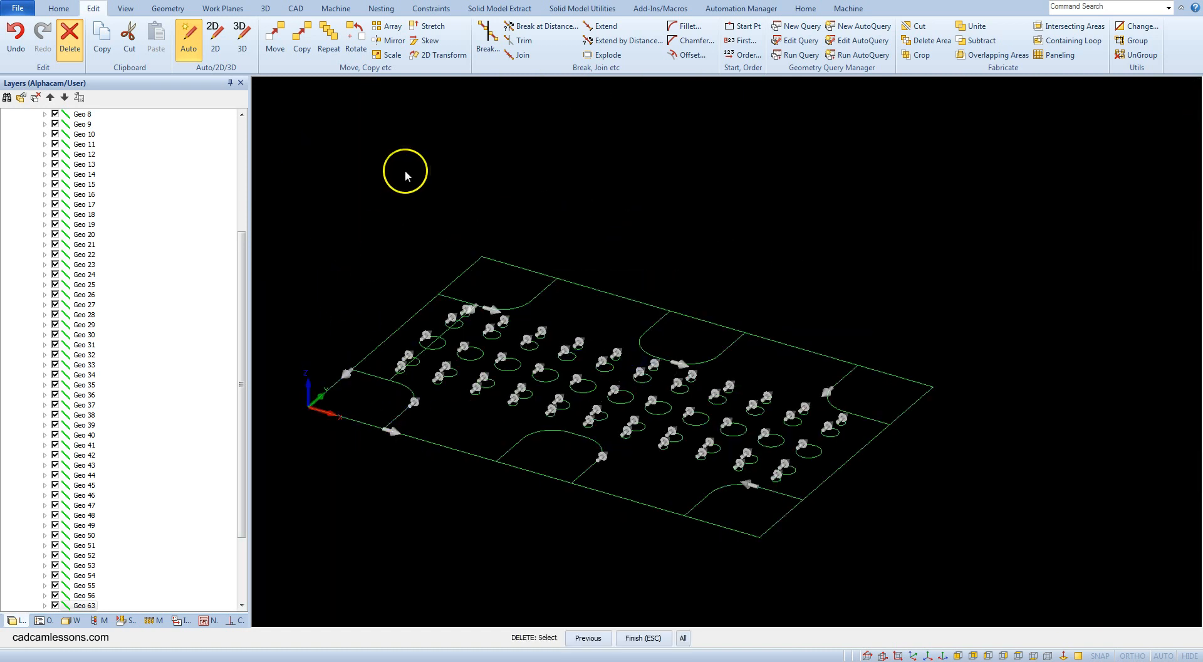
# Run Break on the geometries again with the Individual option confirmed.
pyautogui.click(486, 35)
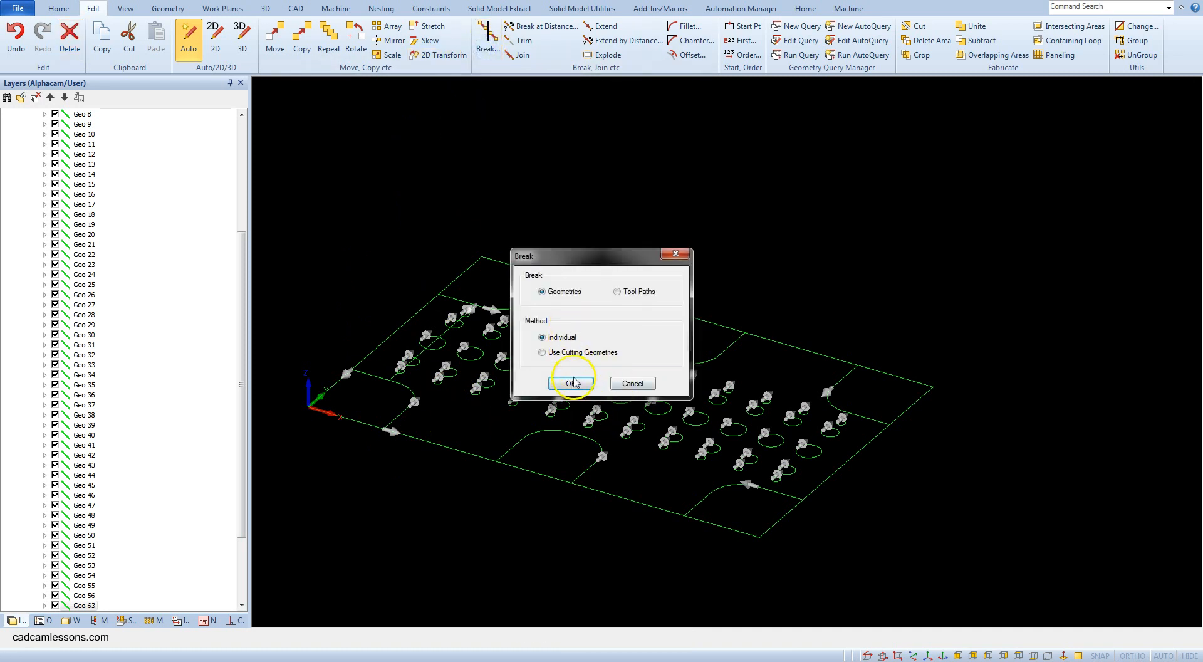
pyautogui.click(571, 383)
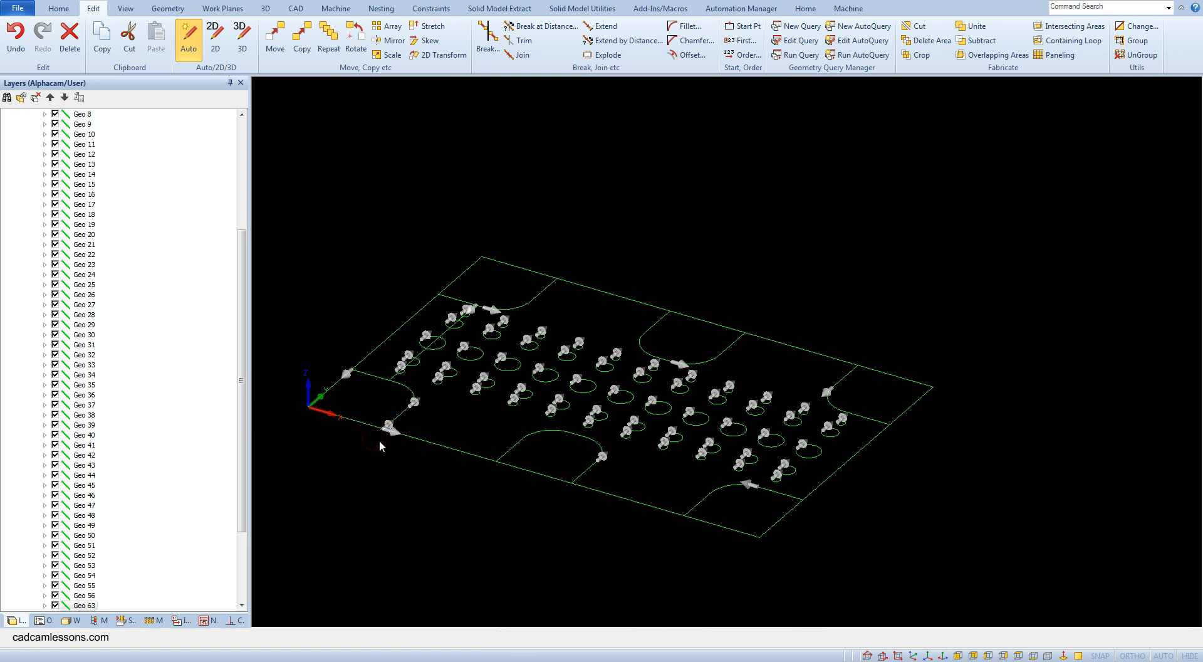
pyautogui.moveTo(207, 576)
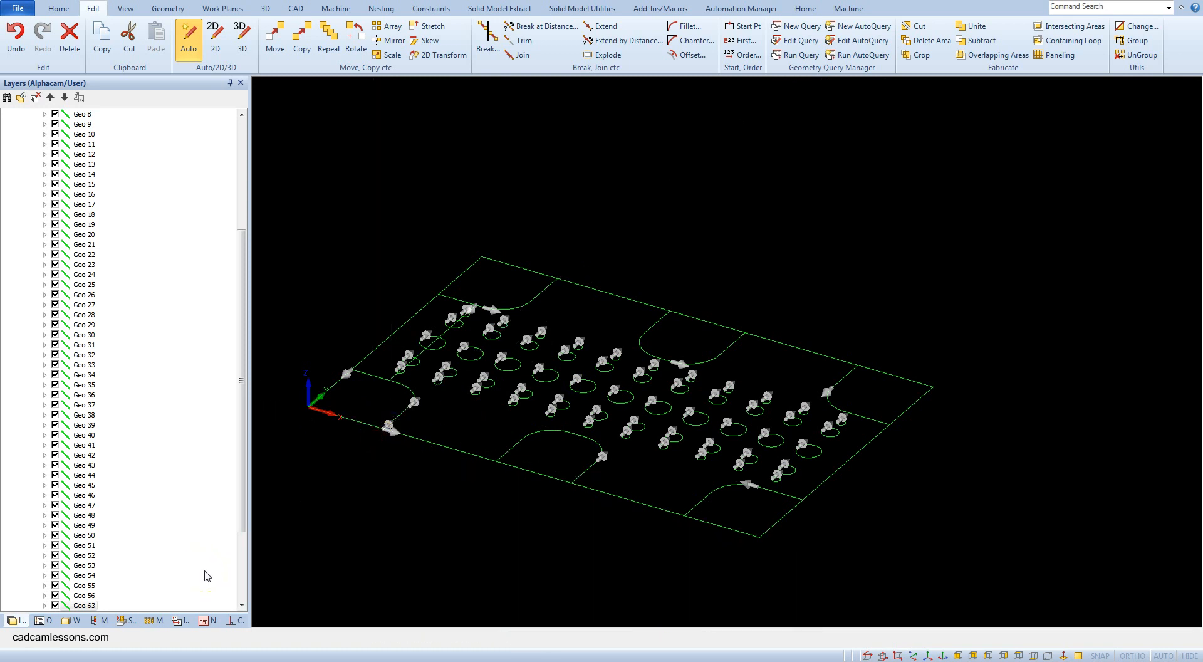
pyautogui.moveTo(311, 153)
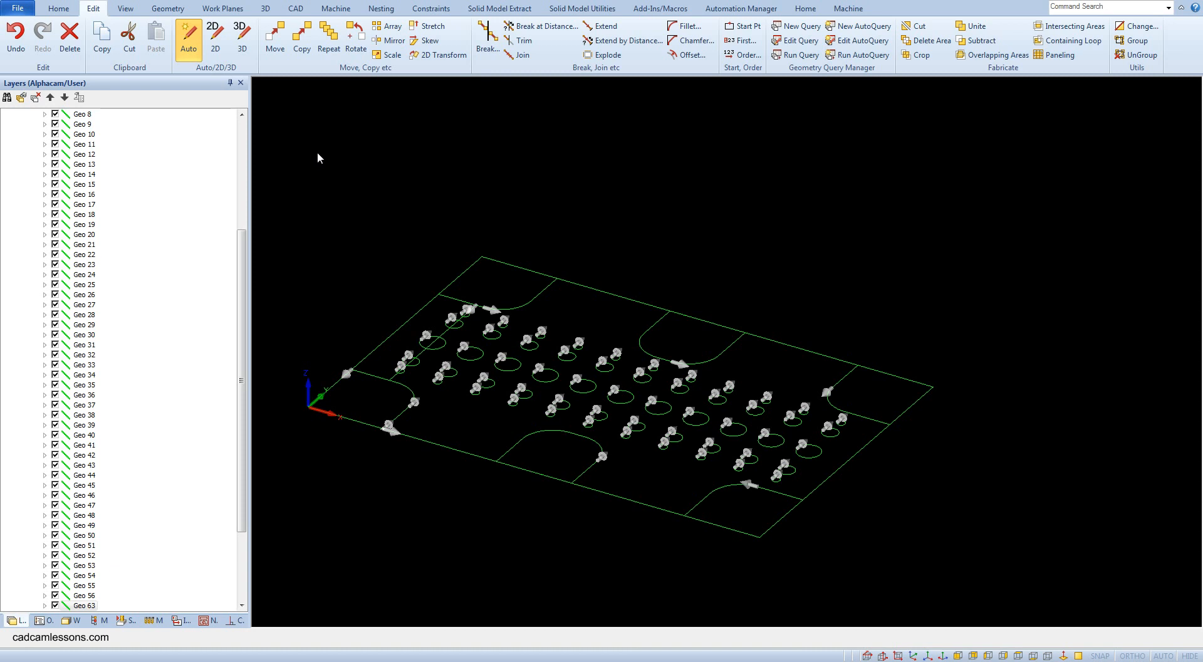
pyautogui.moveTo(319, 163)
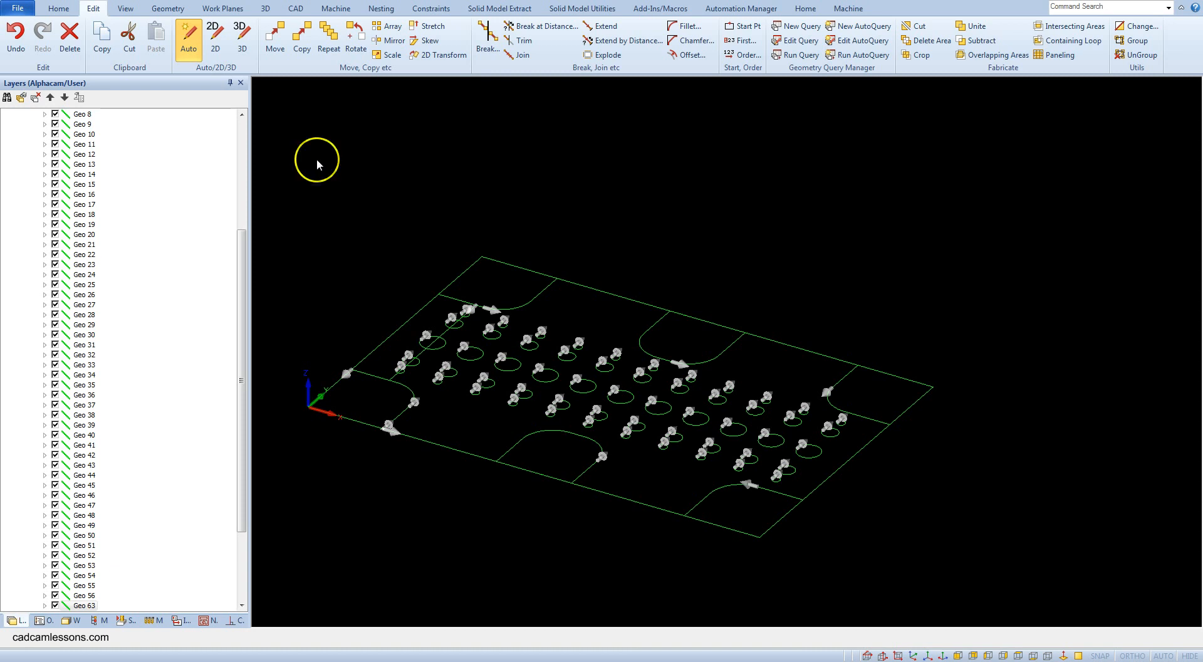
# Delete the outer outline pieces, leaving five separate pocket shapes around the holes.
pyautogui.click(69, 31)
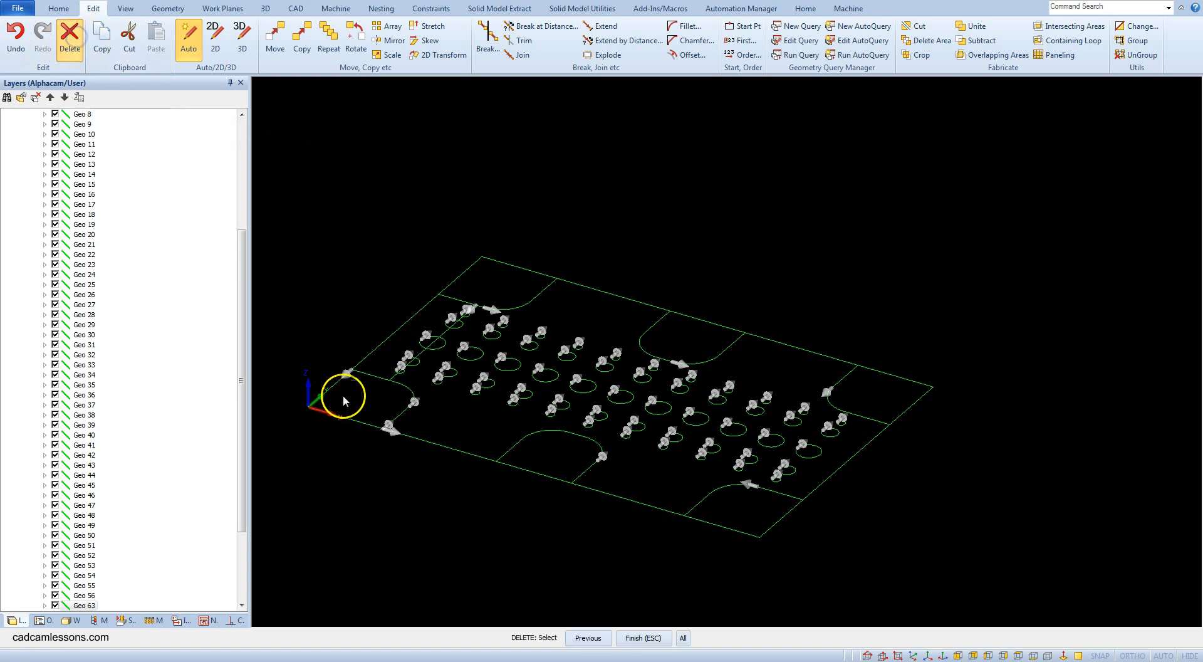
pyautogui.moveTo(344, 330)
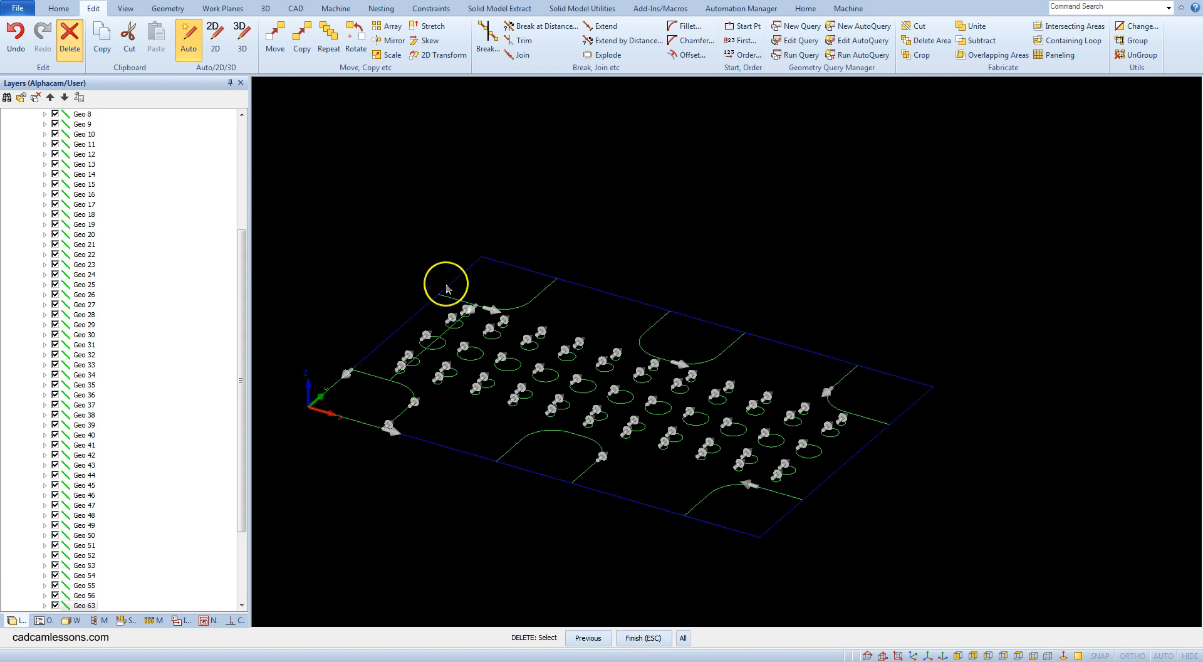
pyautogui.moveTo(627, 230)
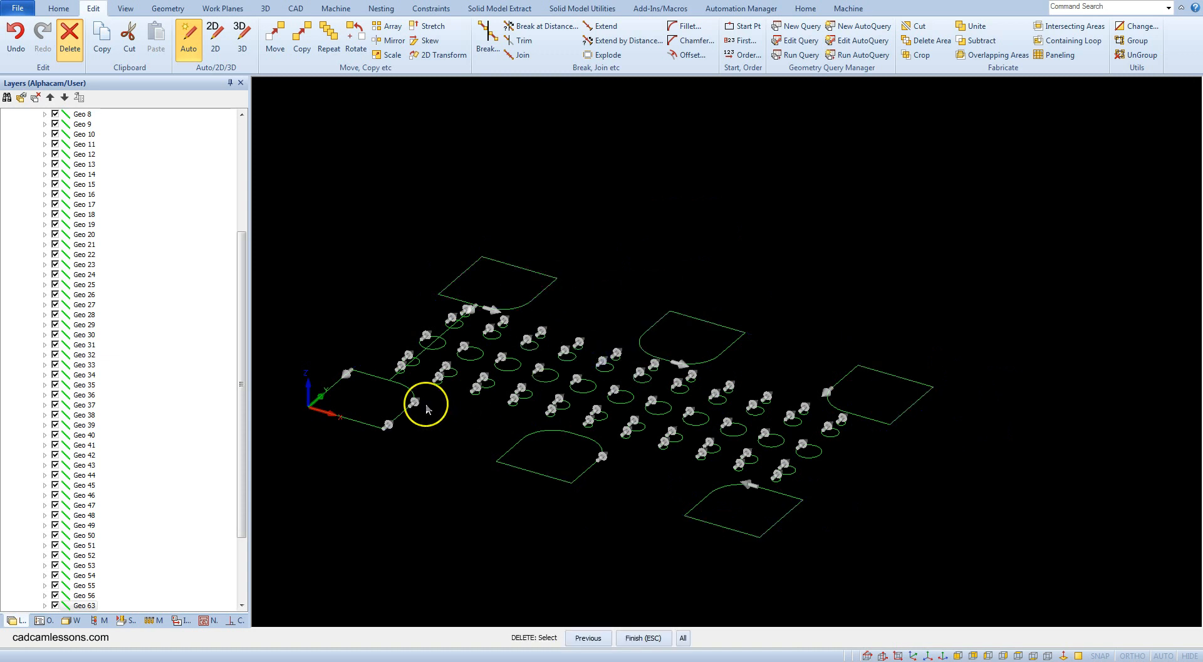
pyautogui.moveTo(558, 426)
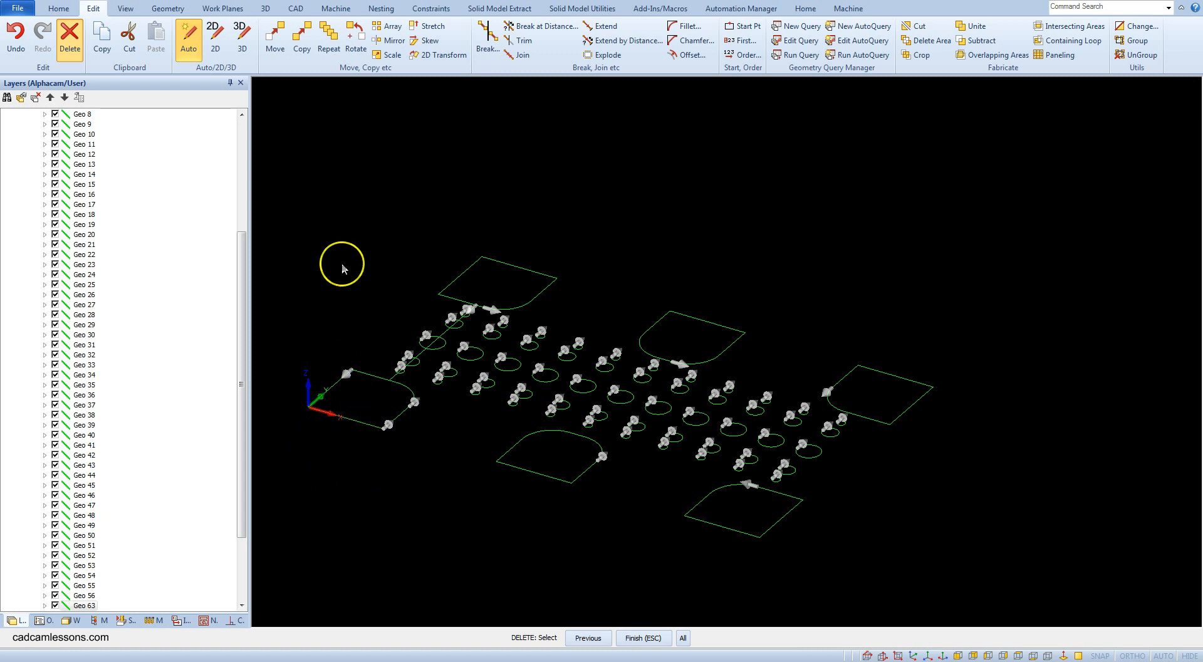
pyautogui.click(522, 55)
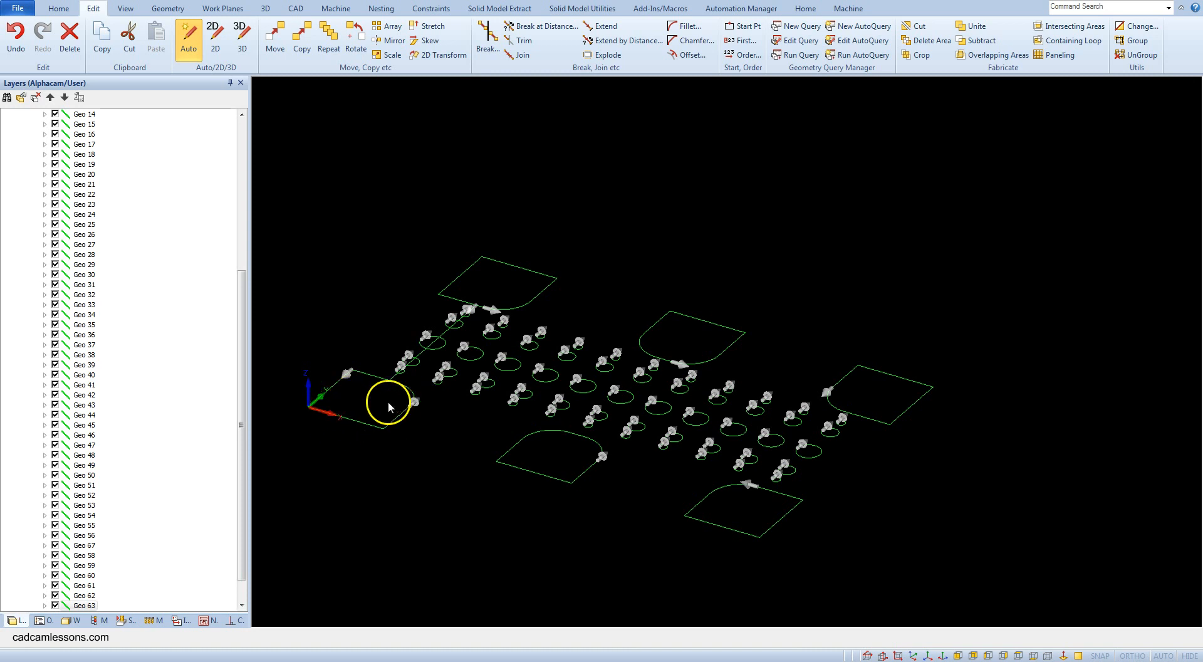
pyautogui.moveTo(365, 405)
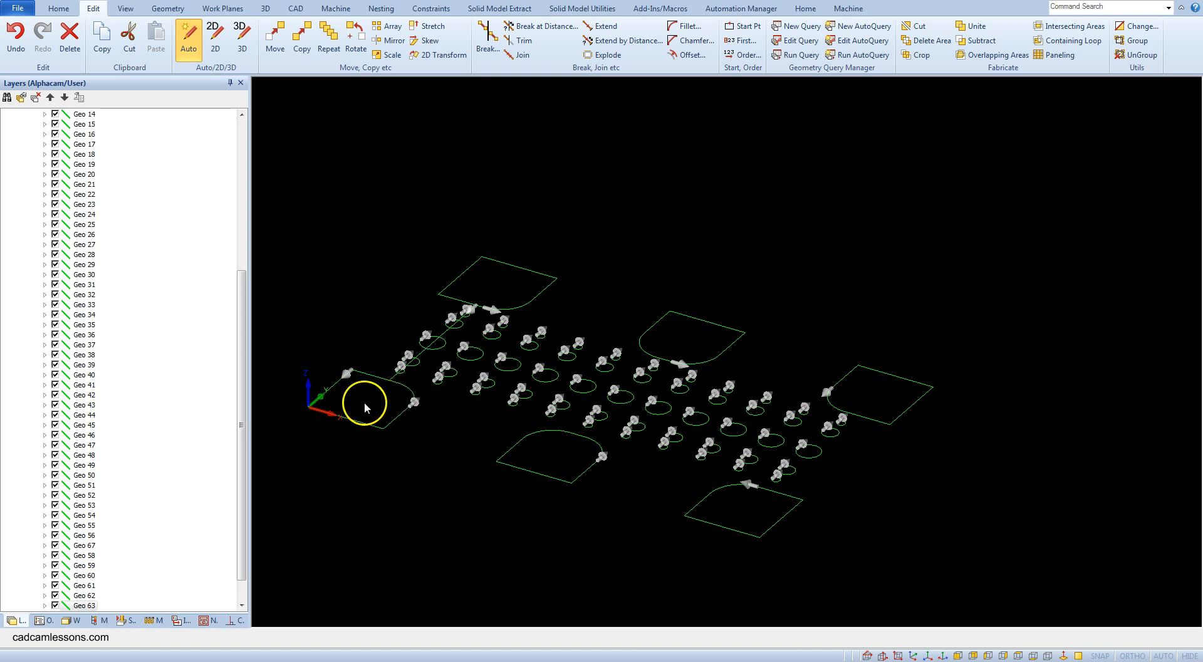
pyautogui.moveTo(377, 358)
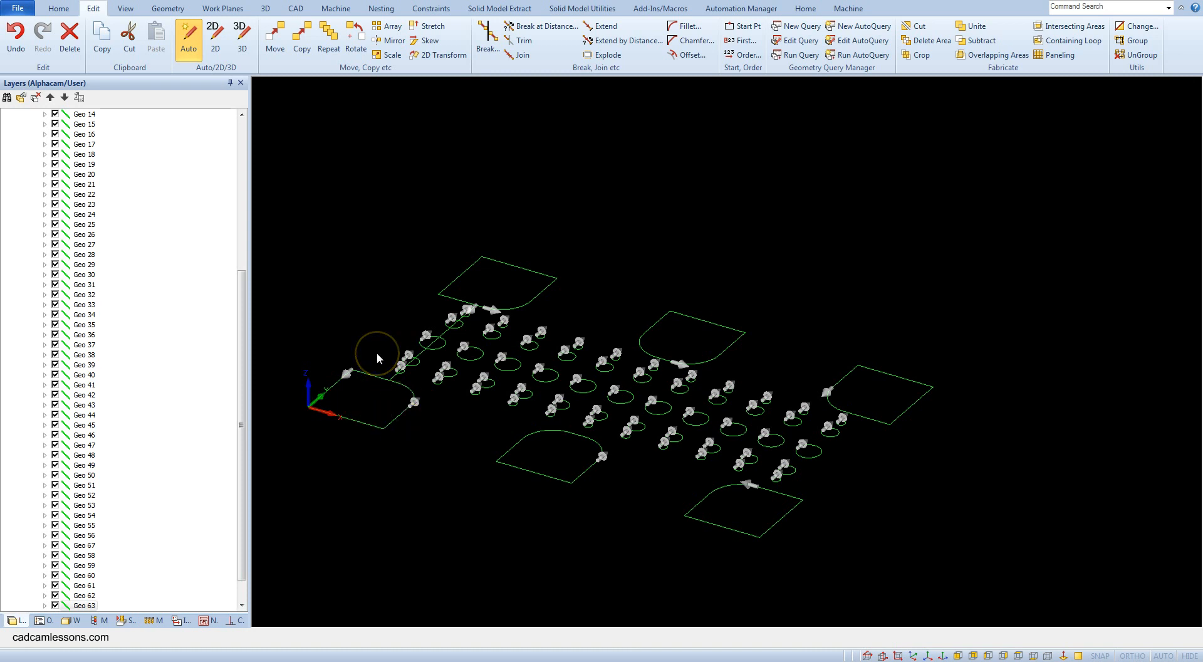
pyautogui.moveTo(376, 357)
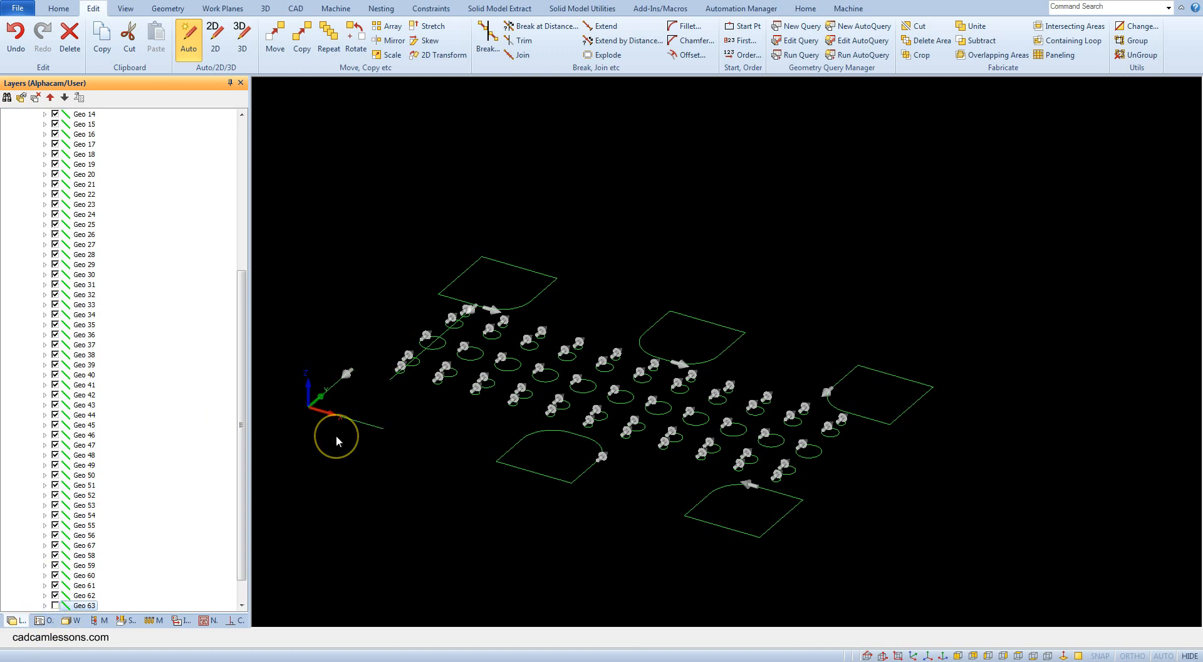
pyautogui.moveTo(336, 436)
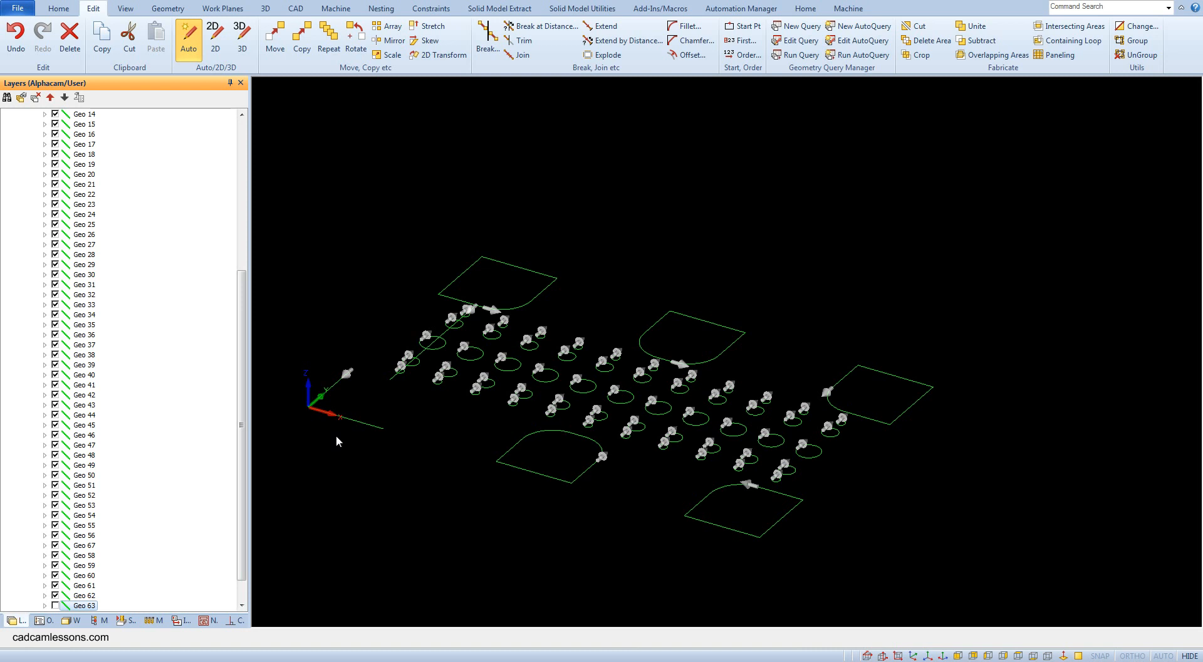
# Start deleting the stray line exposed near the origin.
pyautogui.click(336, 436)
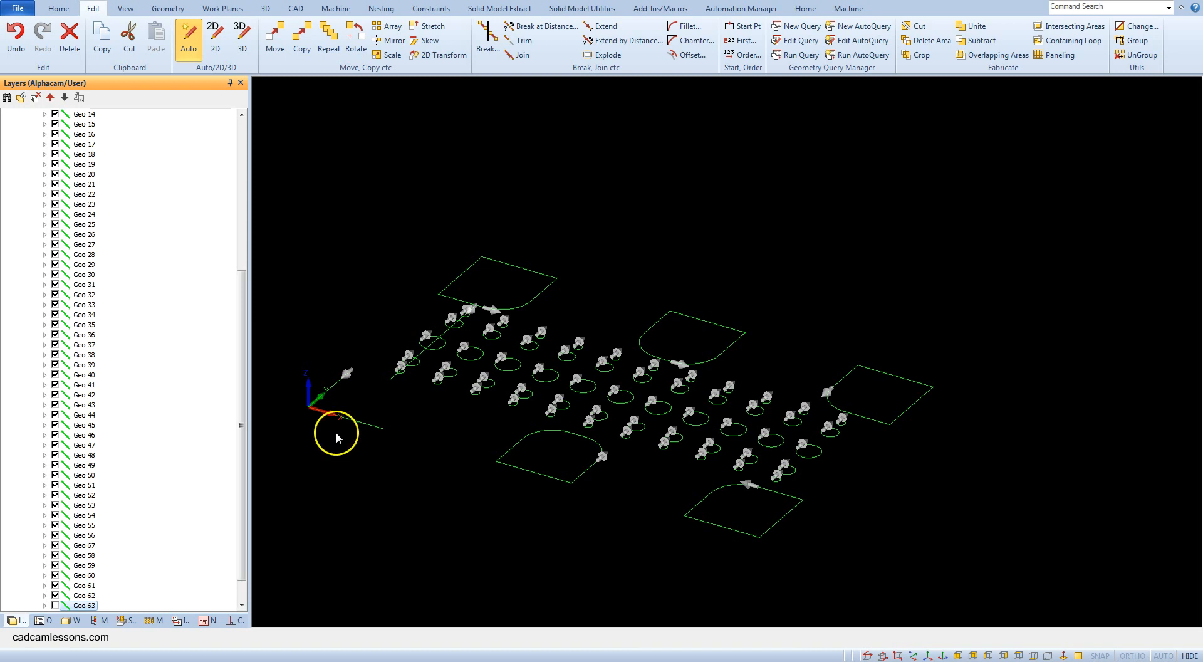
pyautogui.click(69, 34)
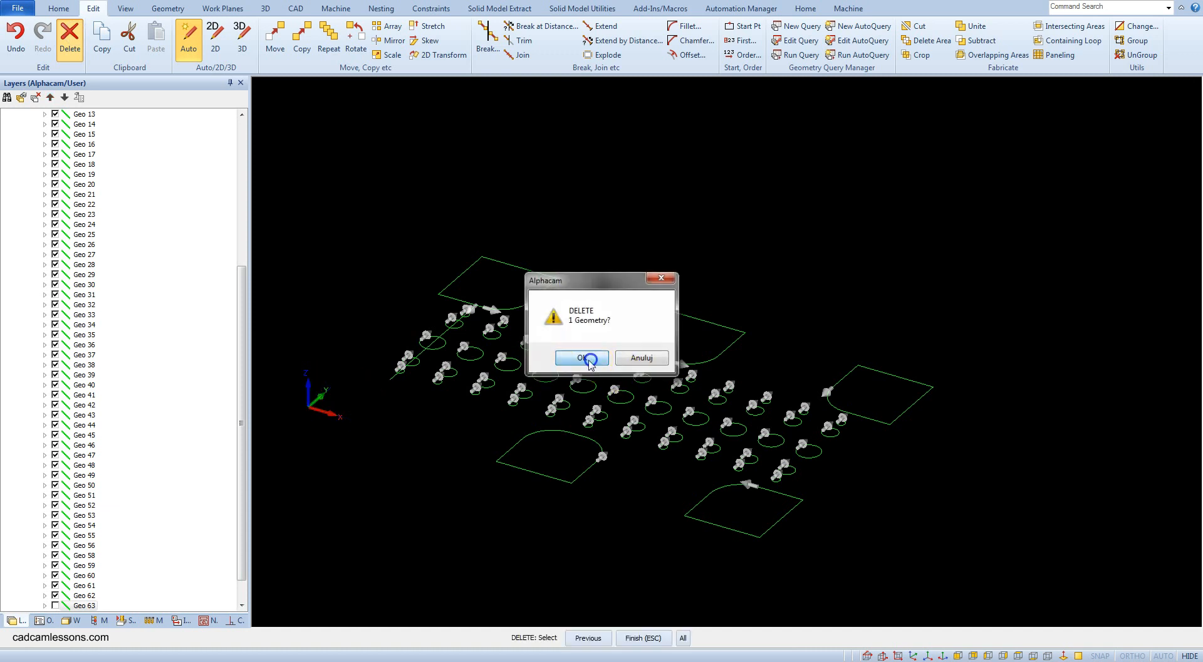
# Confirm deleting the stray line near the origin.
pyautogui.click(581, 357)
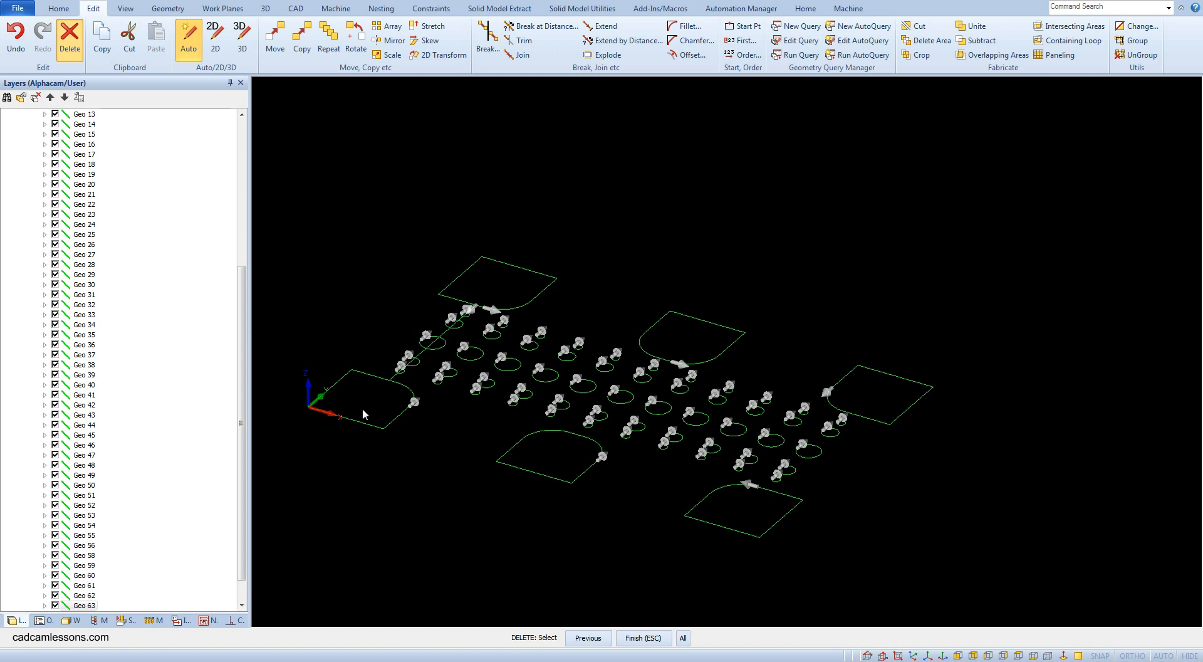
pyautogui.moveTo(474, 507)
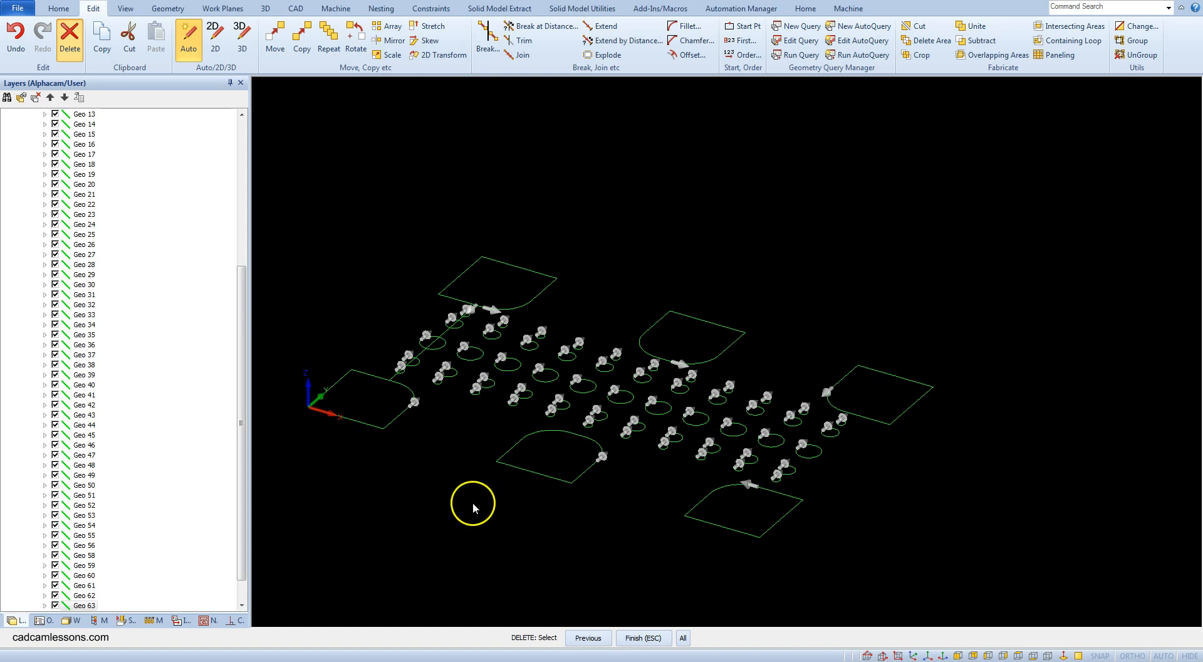
pyautogui.moveTo(547, 597)
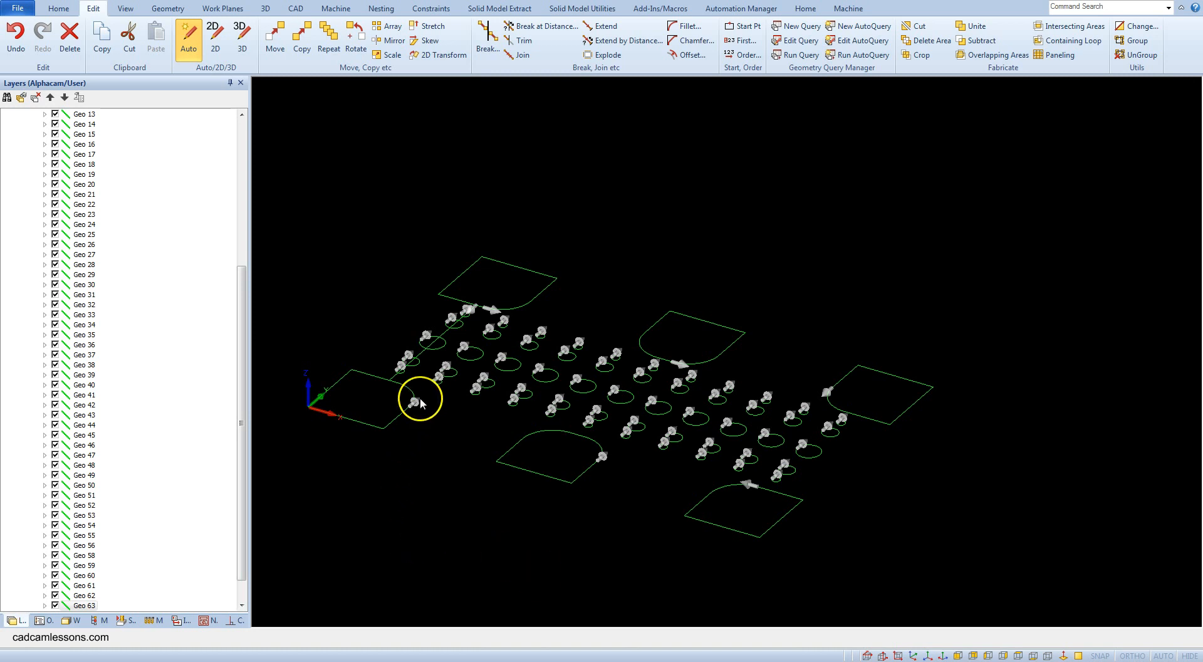
pyautogui.moveTo(408, 440)
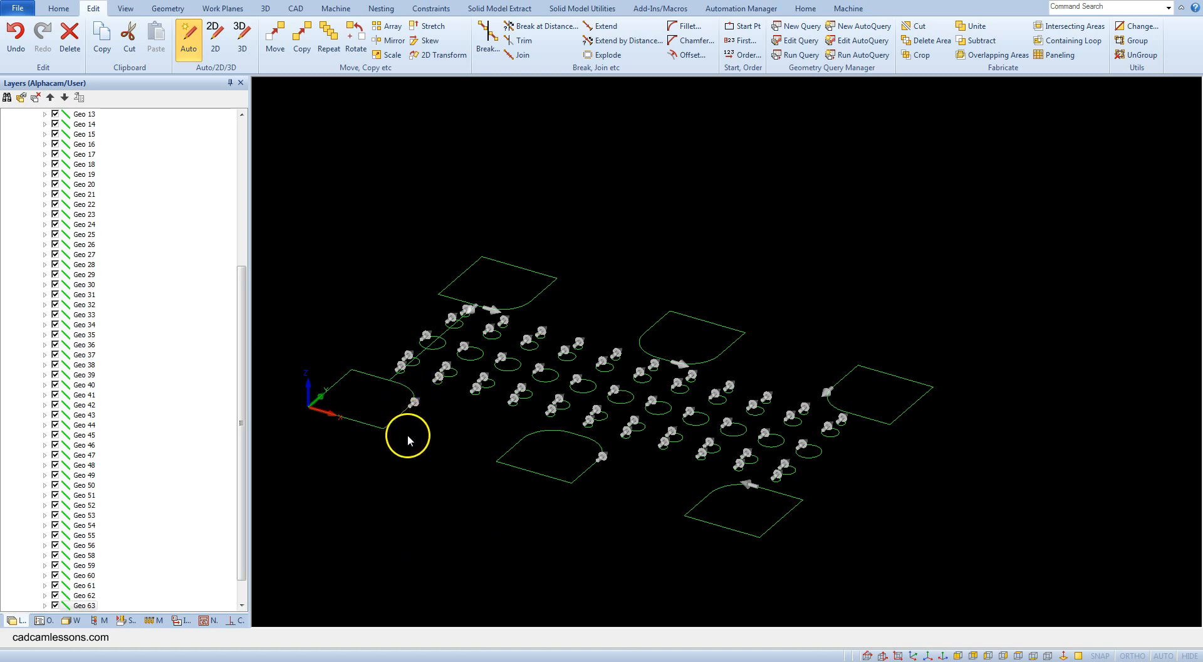
pyautogui.moveTo(408, 441)
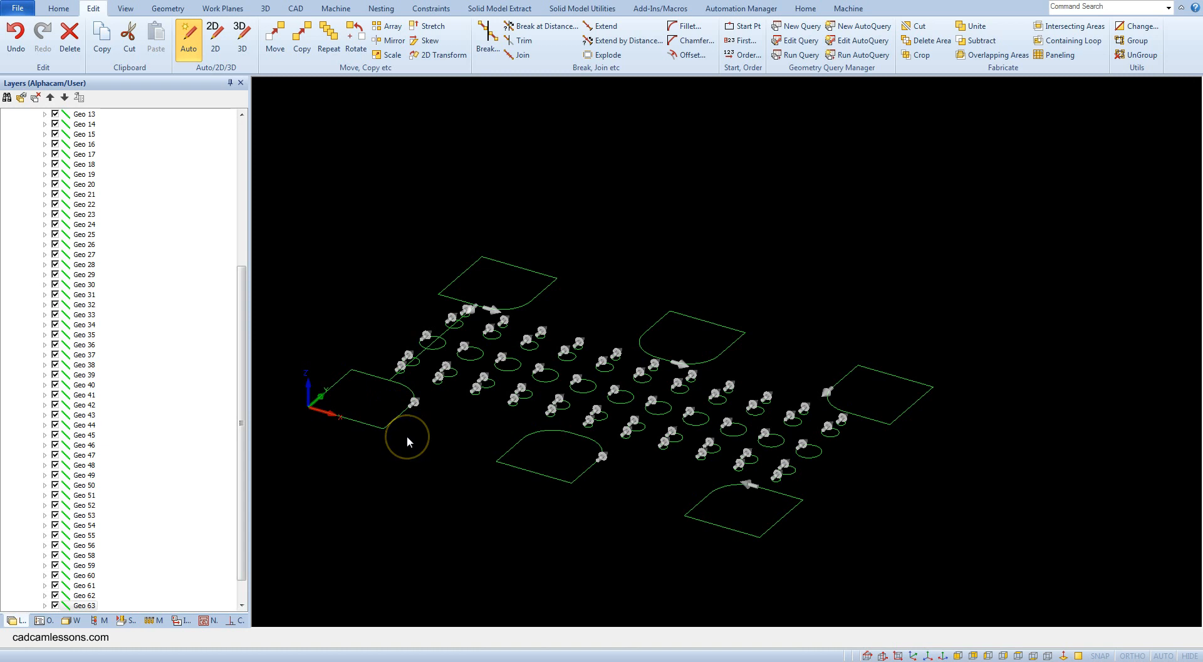
pyautogui.moveTo(732, 644)
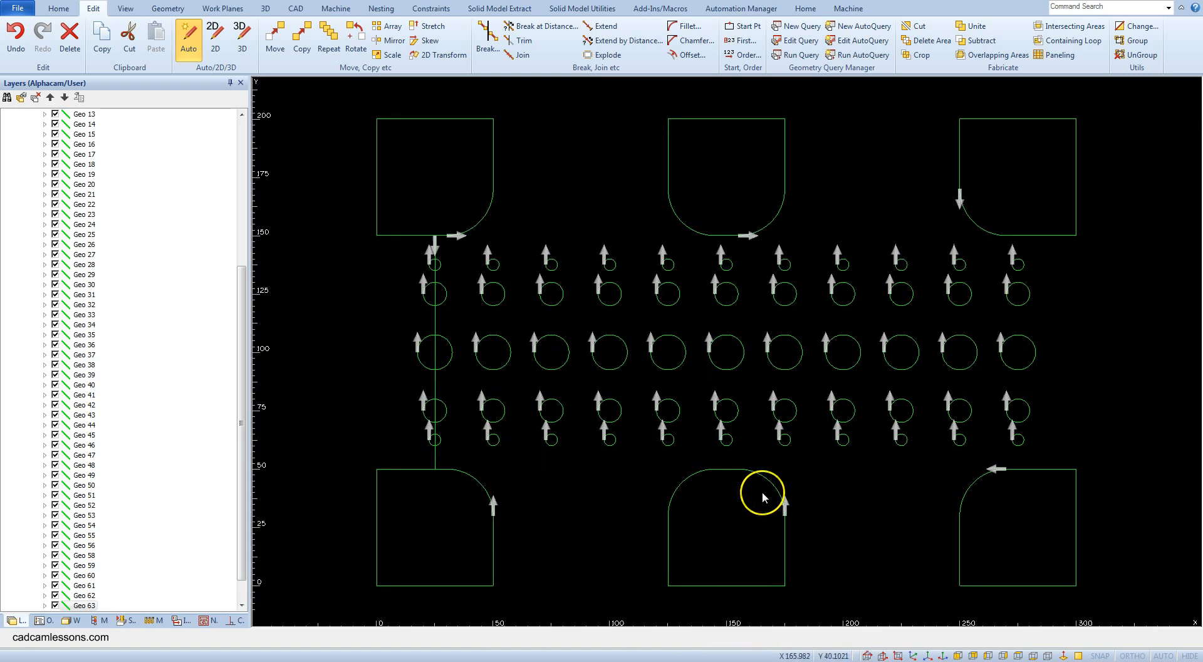
pyautogui.moveTo(743, 587)
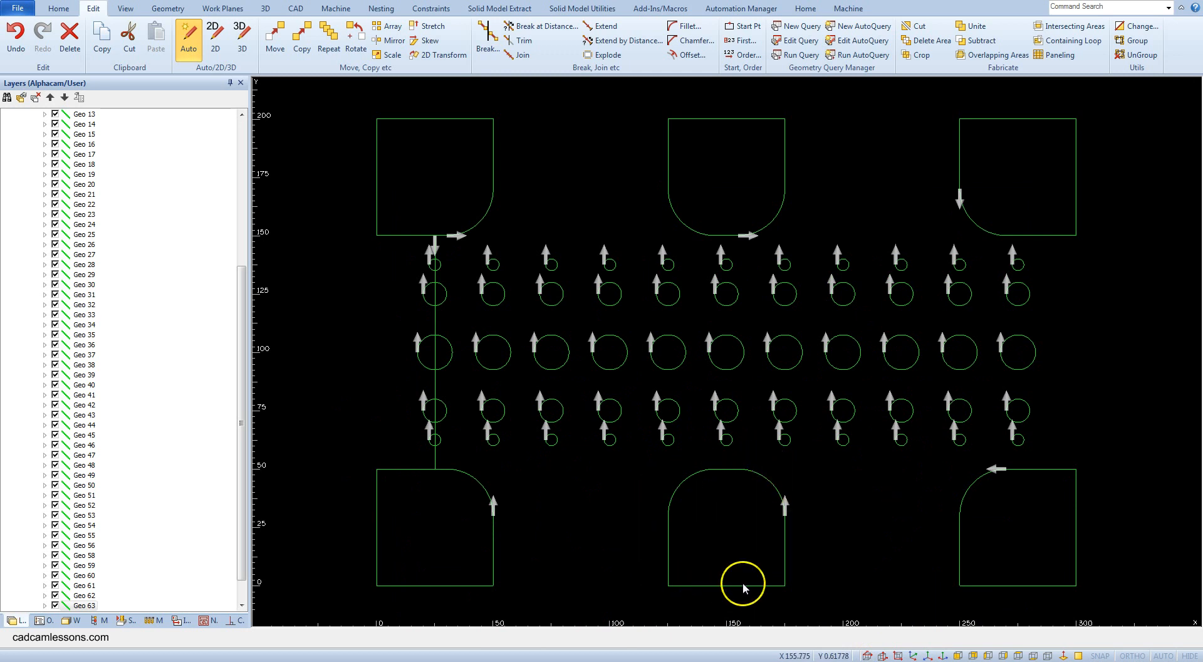
pyautogui.moveTo(491, 536)
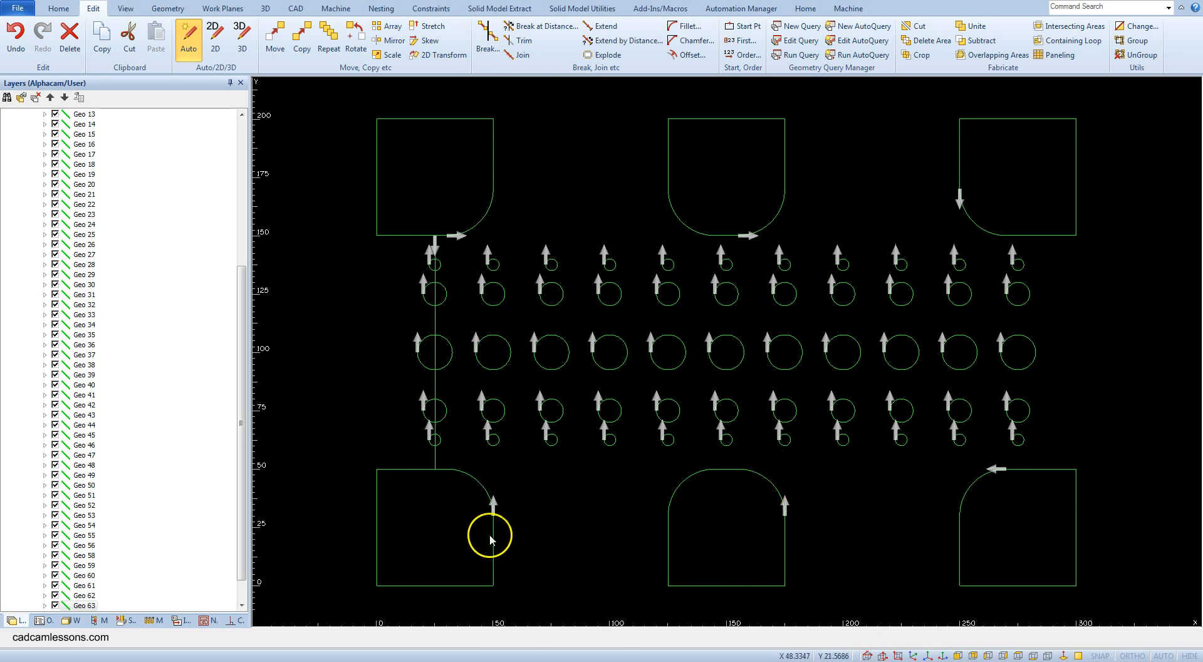
pyautogui.moveTo(488, 450)
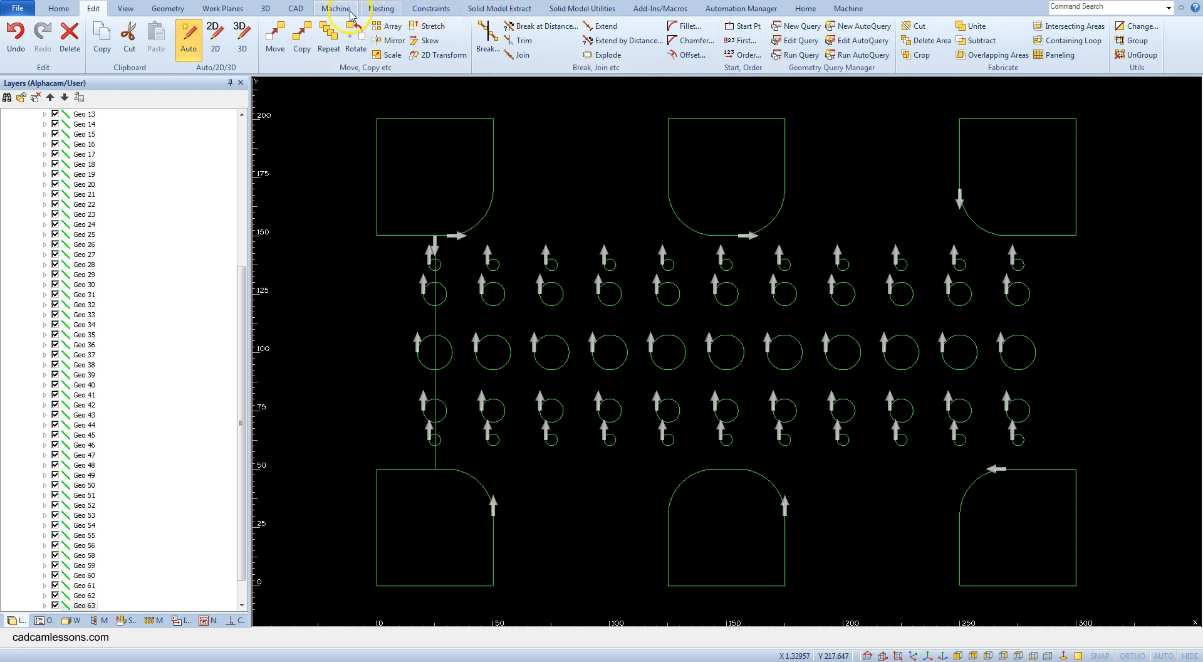
# Switch to the Machine ribbon to show the machining commands.
pyautogui.click(334, 8)
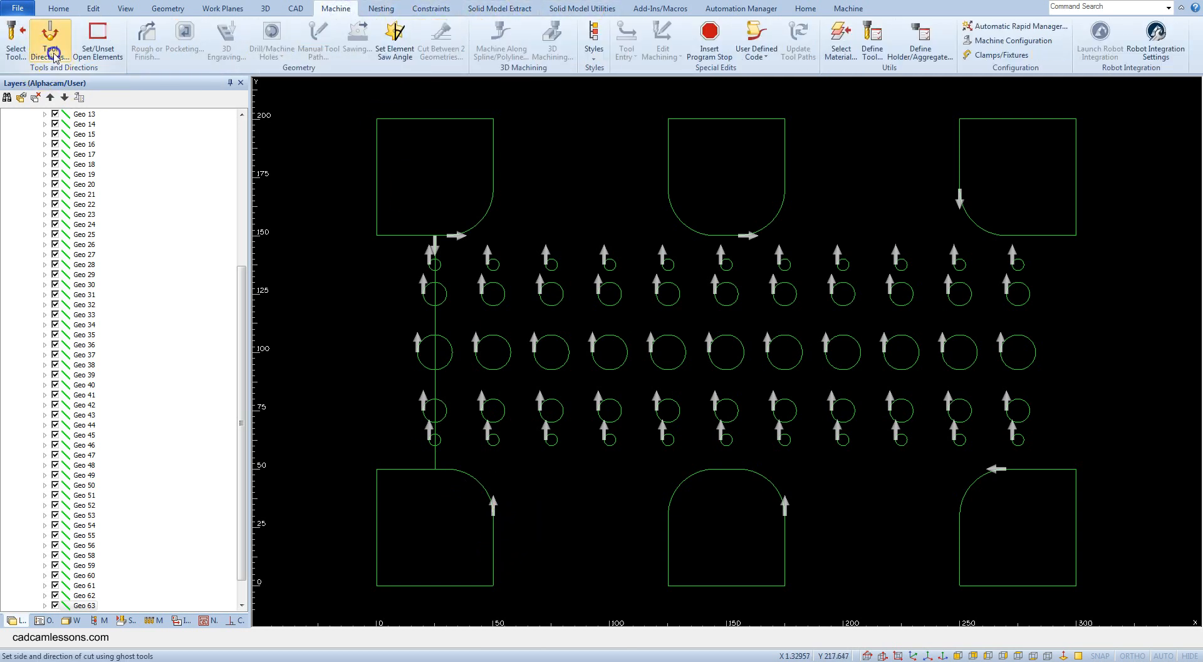
# Set Tool Directions for closed geometries to counterclockwise and inside.
pyautogui.click(49, 41)
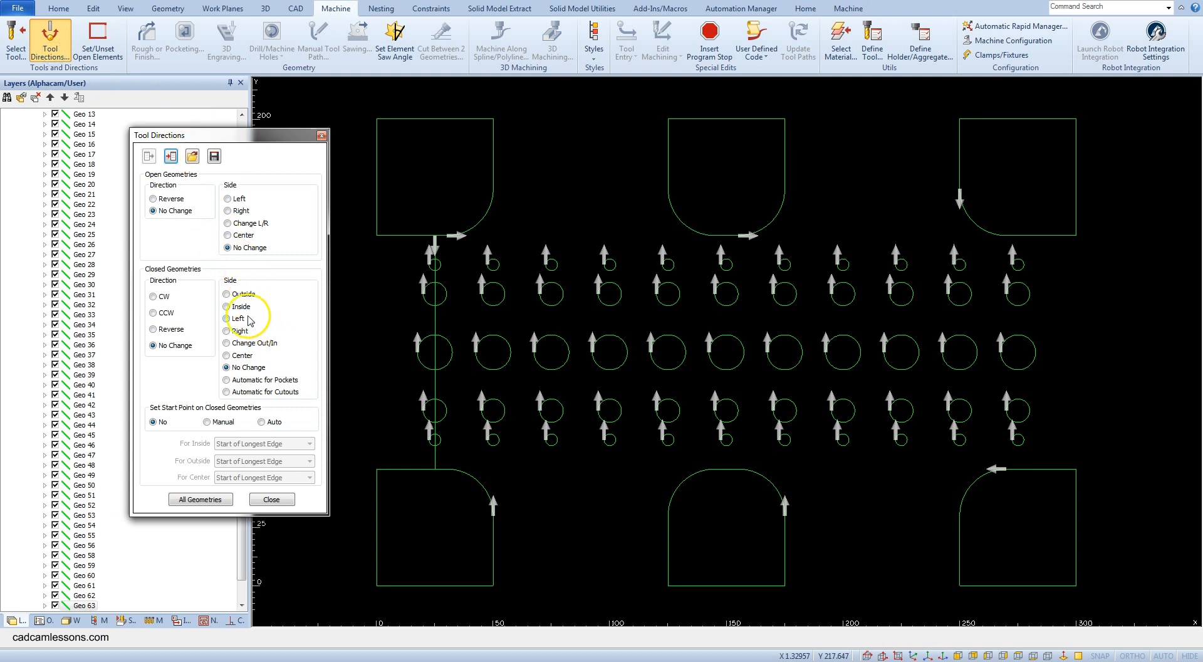
pyautogui.click(153, 313)
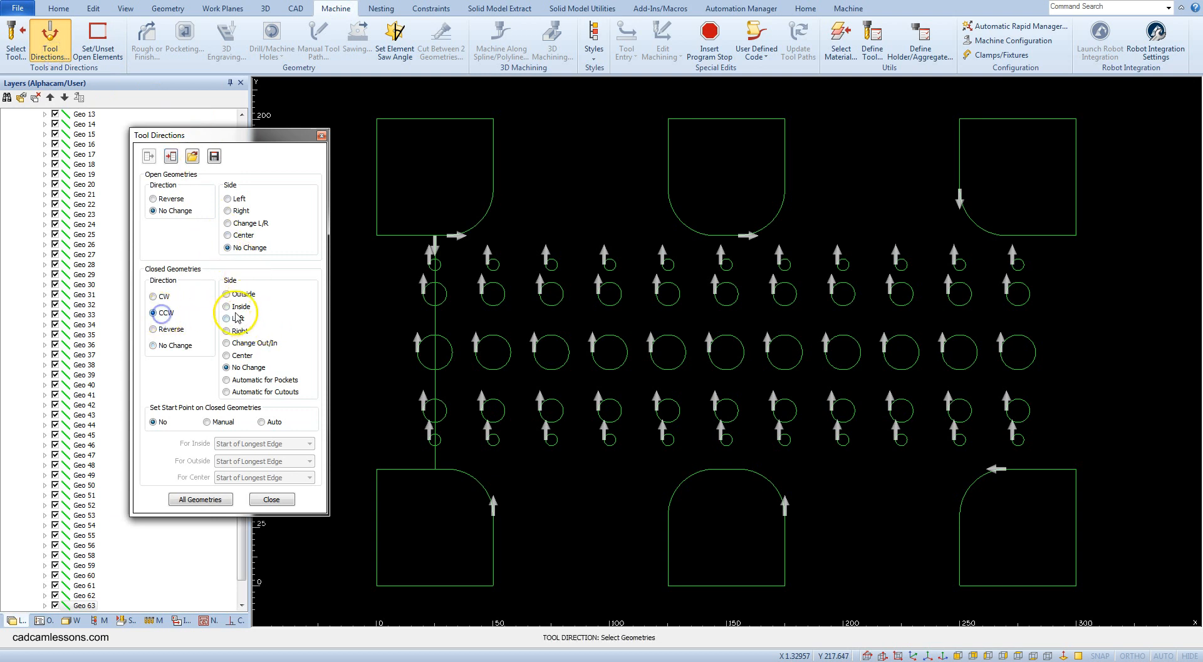
pyautogui.click(231, 306)
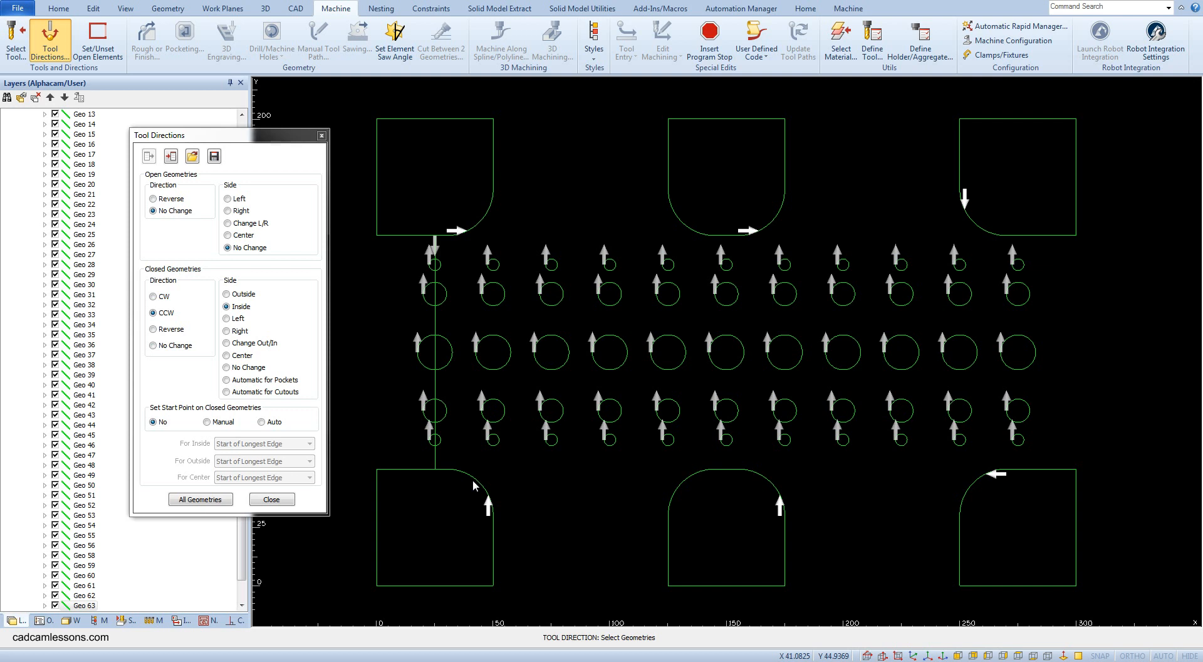
pyautogui.moveTo(383, 353)
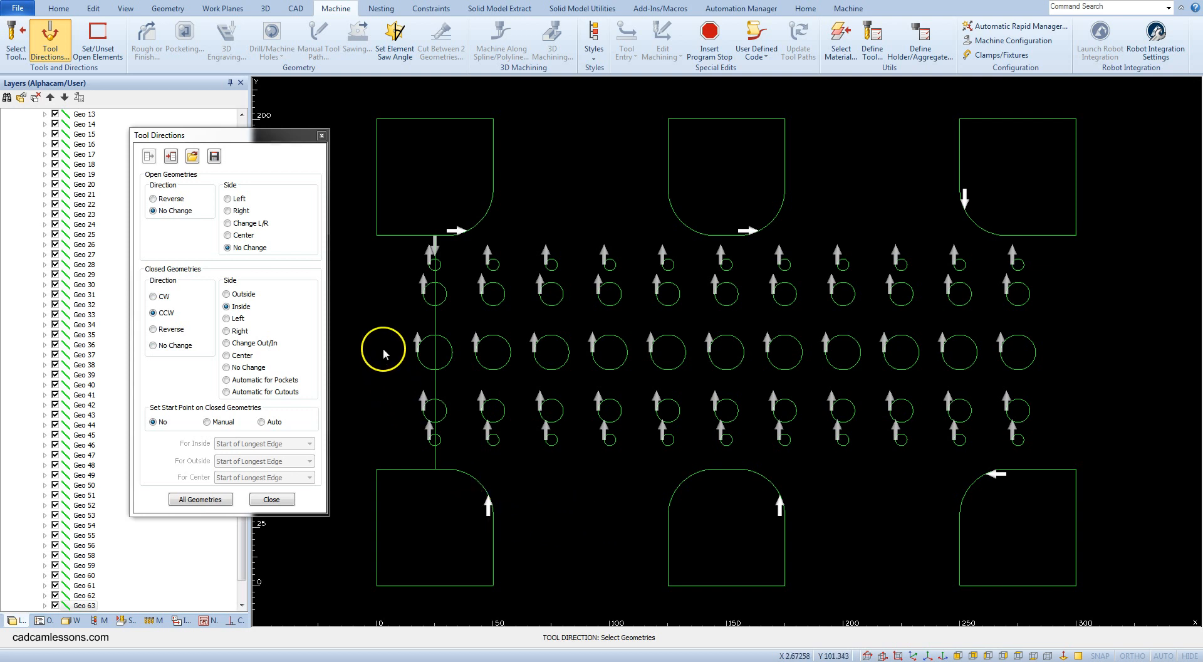
pyautogui.moveTo(382, 325)
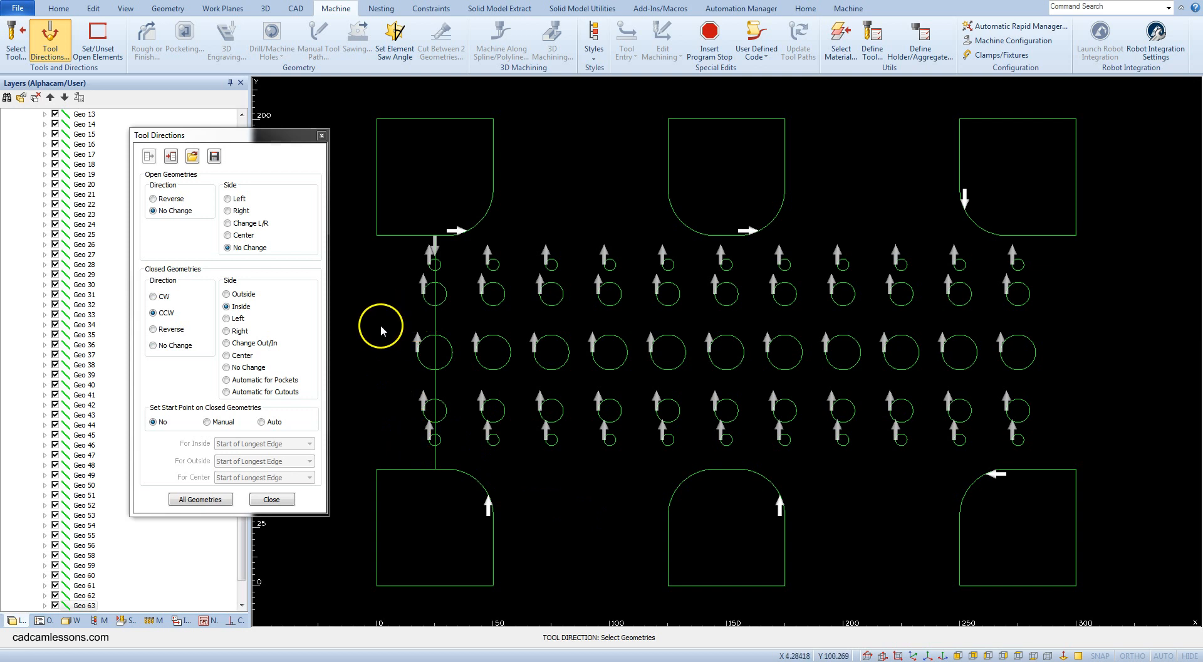
pyautogui.moveTo(505, 344)
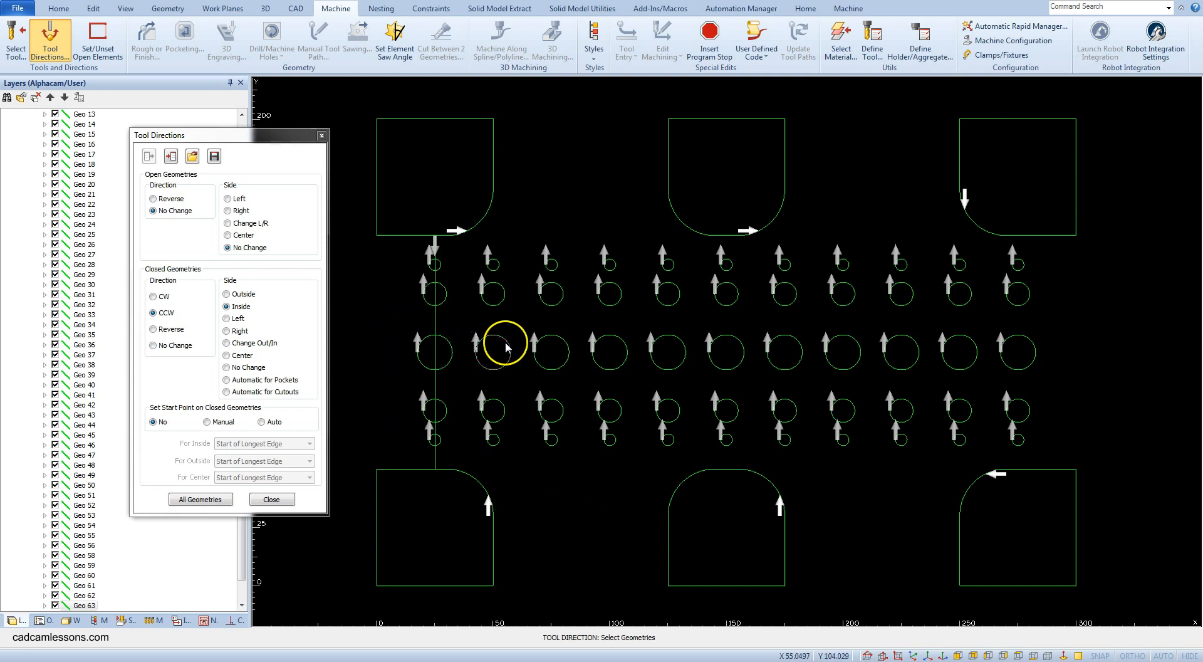
pyautogui.moveTo(411, 332)
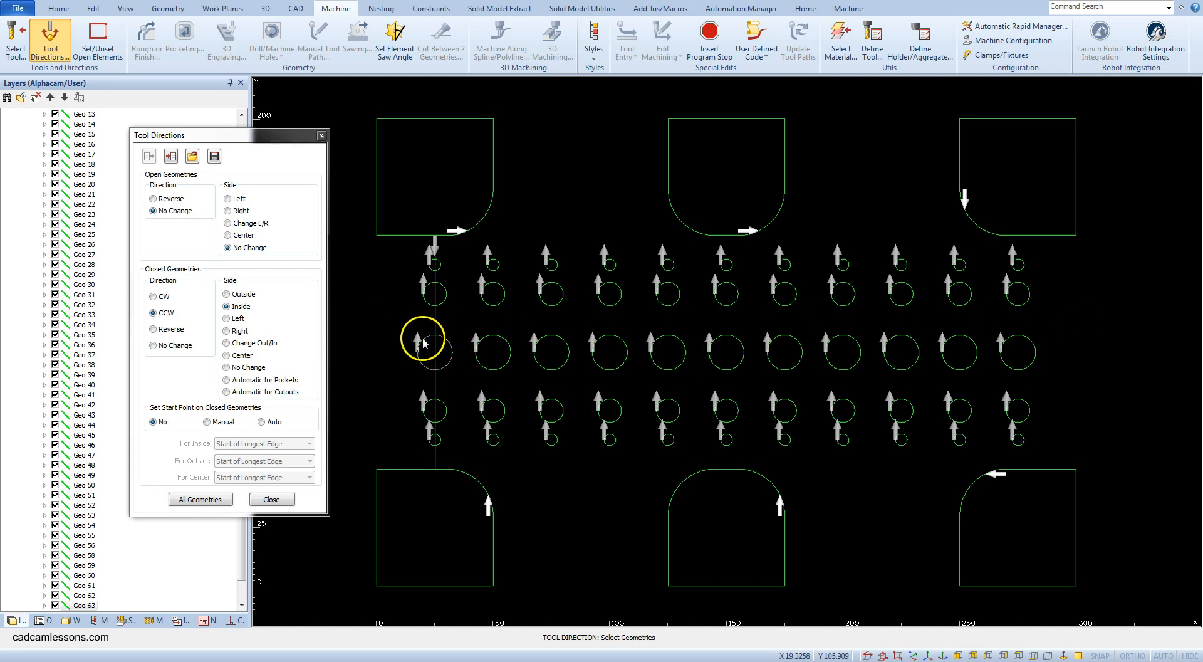
pyautogui.moveTo(413, 354)
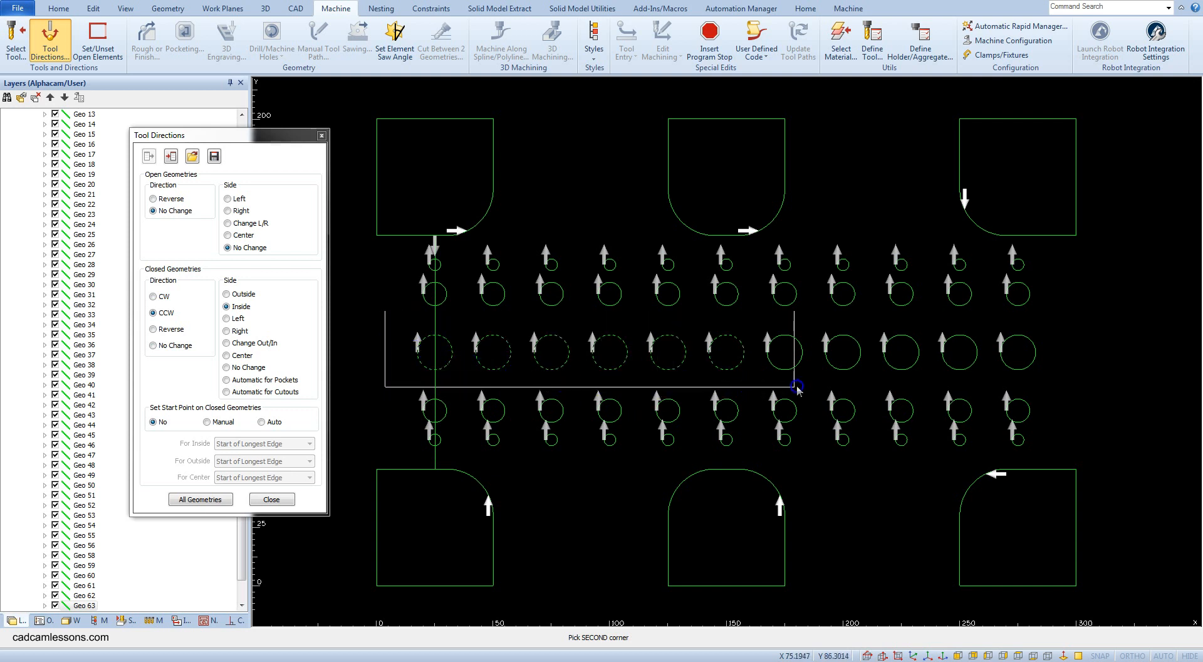
pyautogui.moveTo(1056, 380)
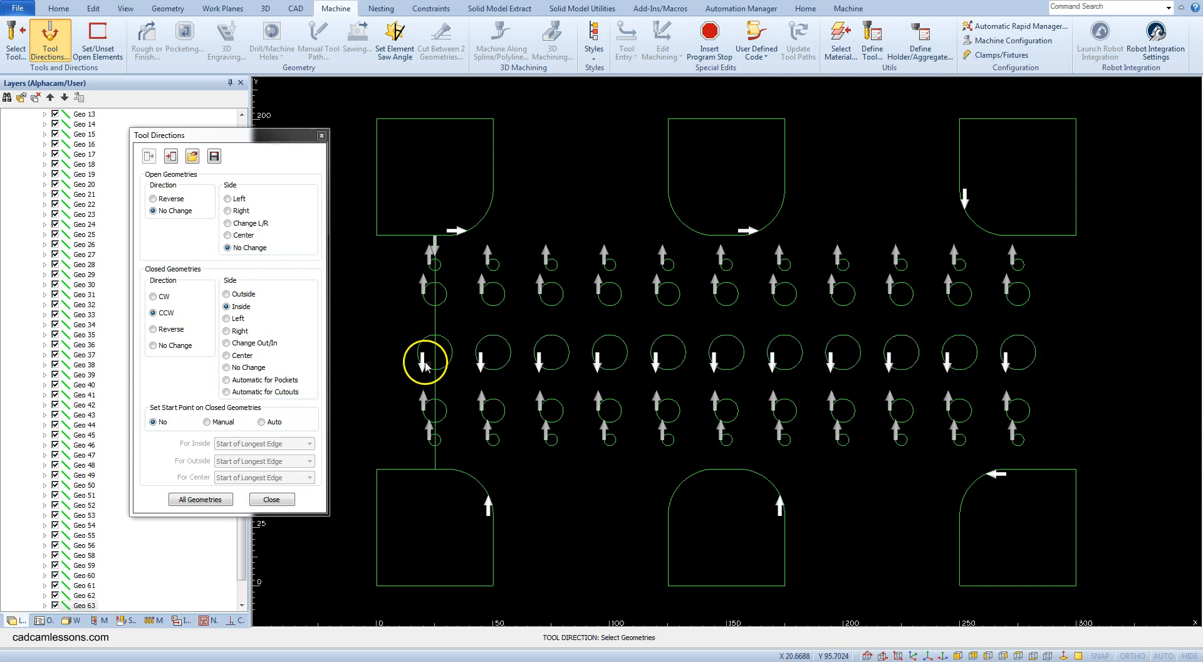
pyautogui.moveTo(427, 376)
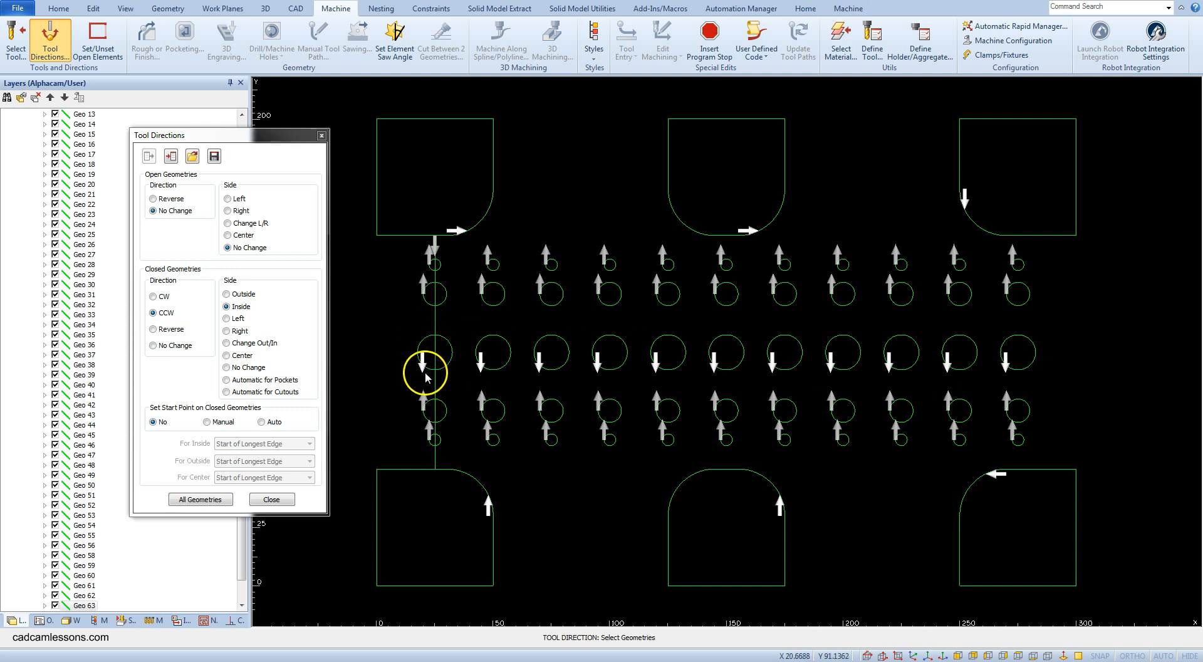
pyautogui.moveTo(418, 361)
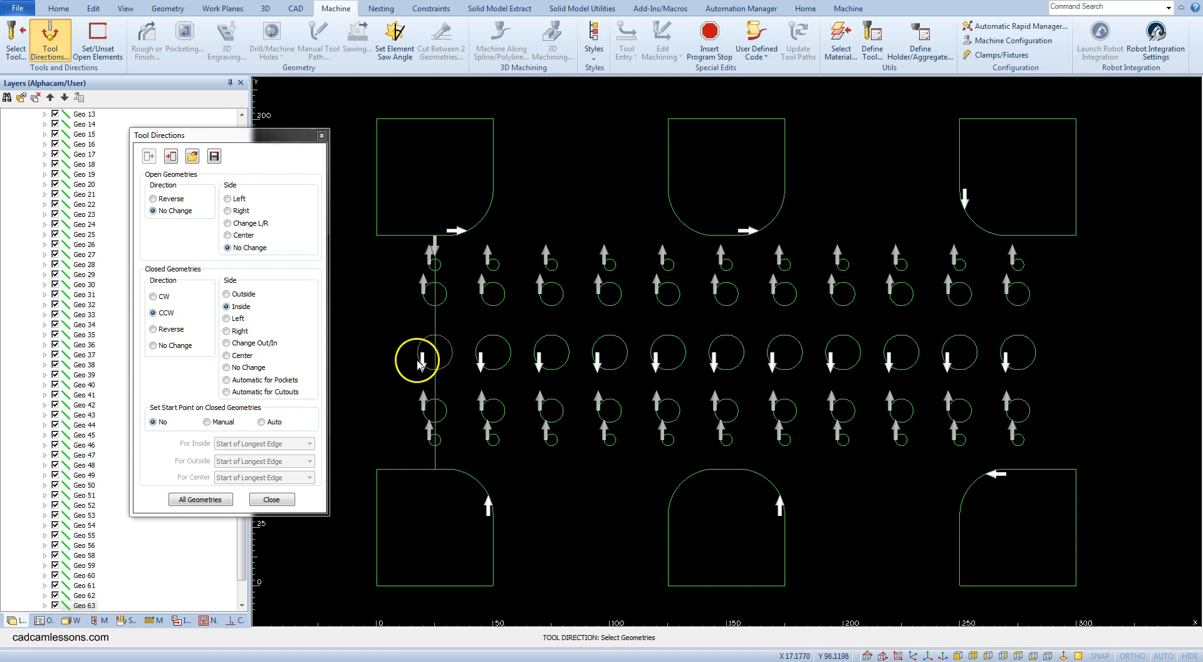
pyautogui.moveTo(1039, 351)
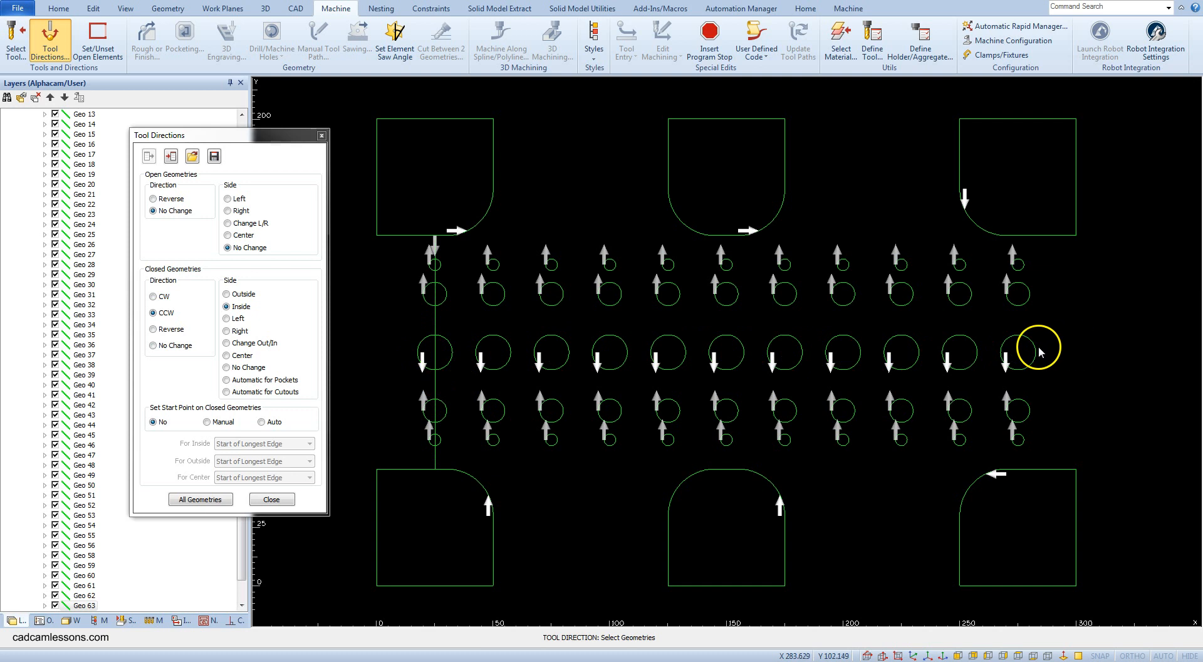
pyautogui.moveTo(320, 135)
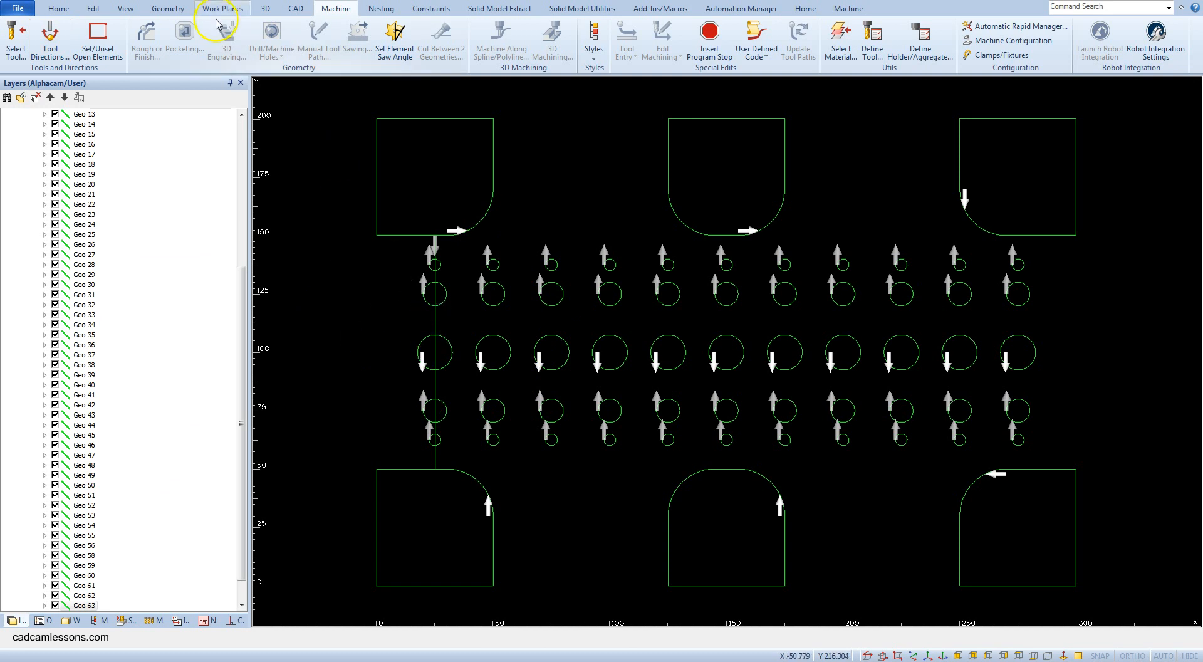
# Draw a rectangle from 0,0 to the panel's far corner around the whole layout.
pyautogui.click(167, 8)
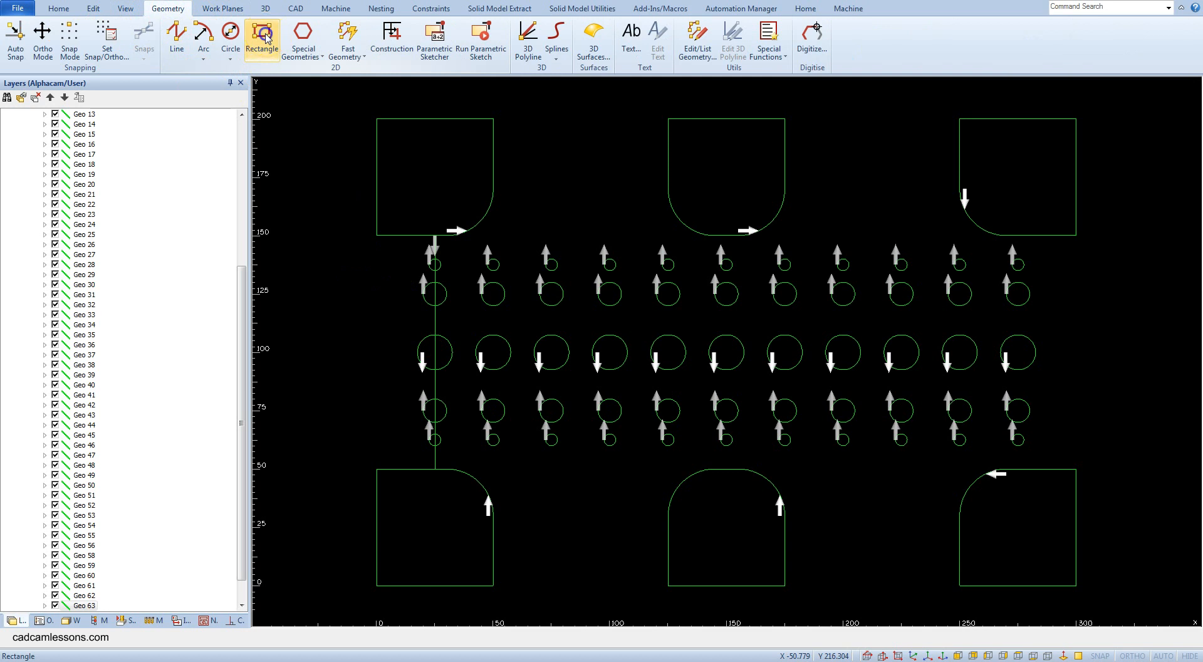
pyautogui.click(262, 38)
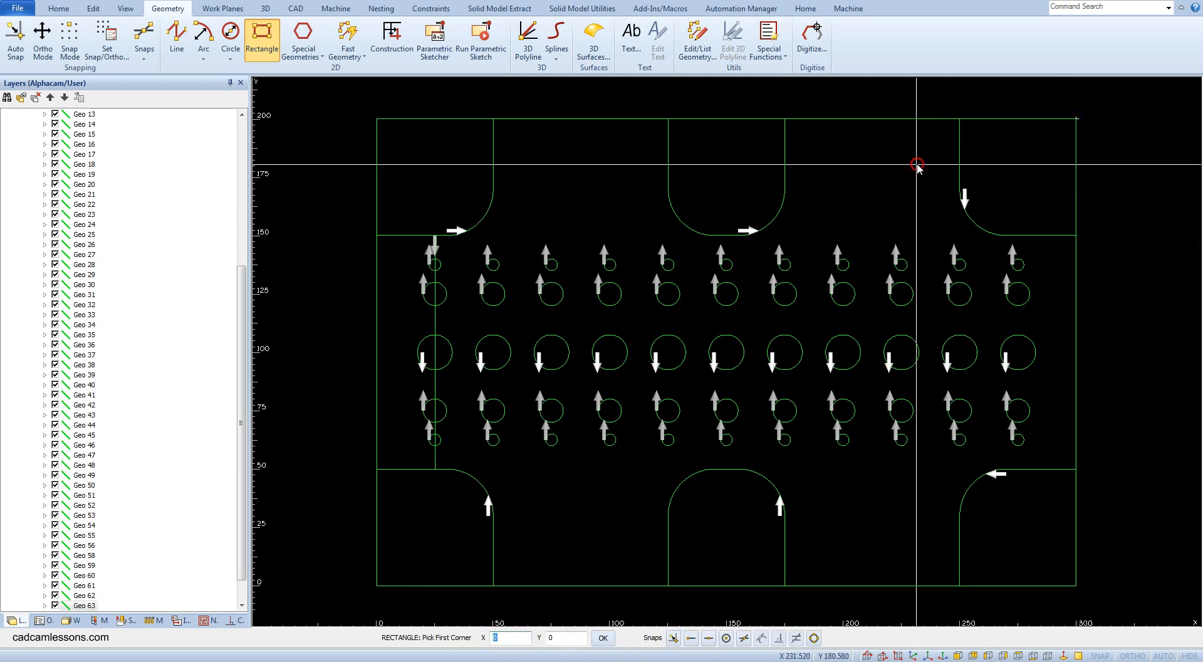
pyautogui.press('Escape')
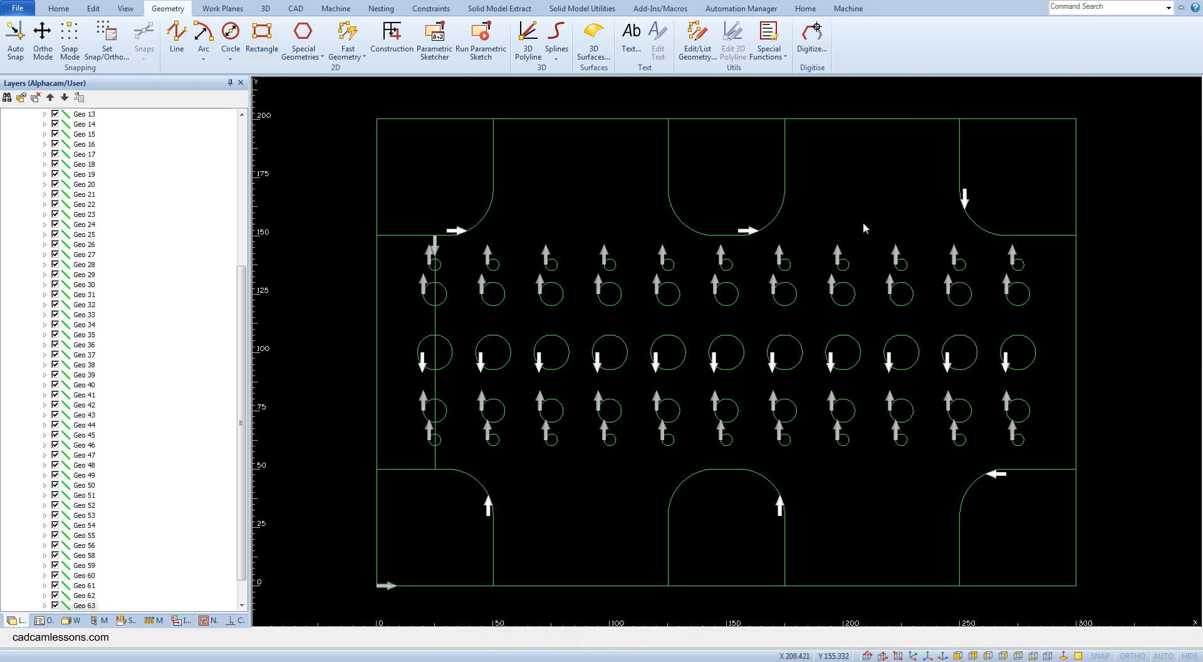
pyautogui.moveTo(1013, 633)
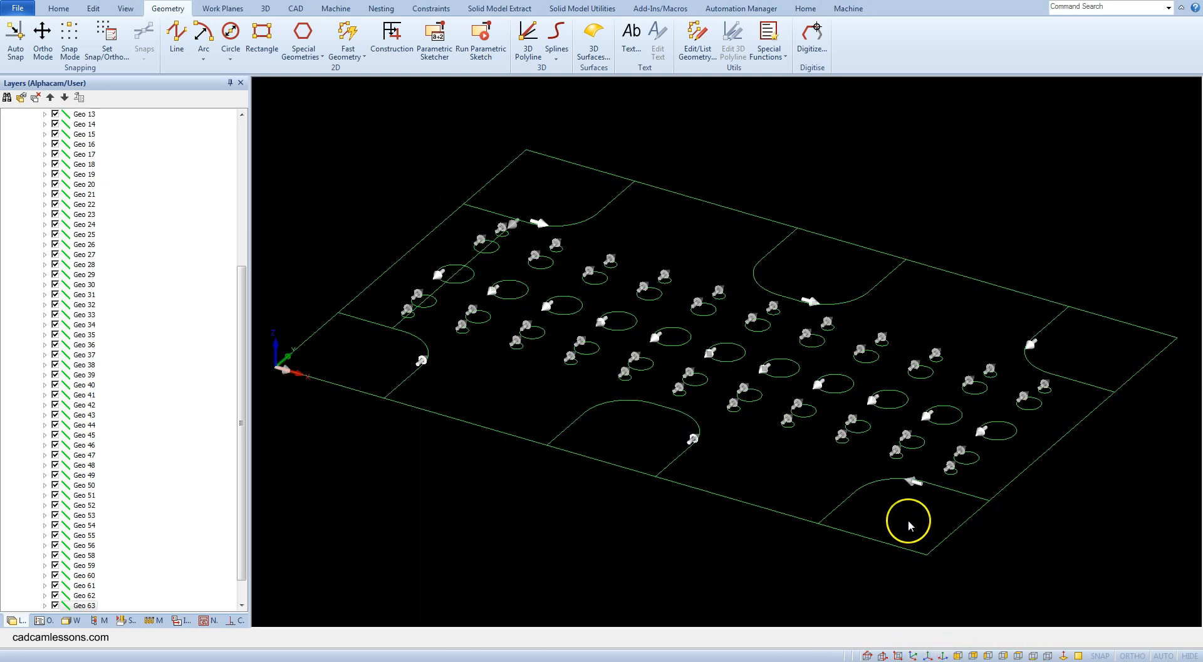
pyautogui.moveTo(323, 95)
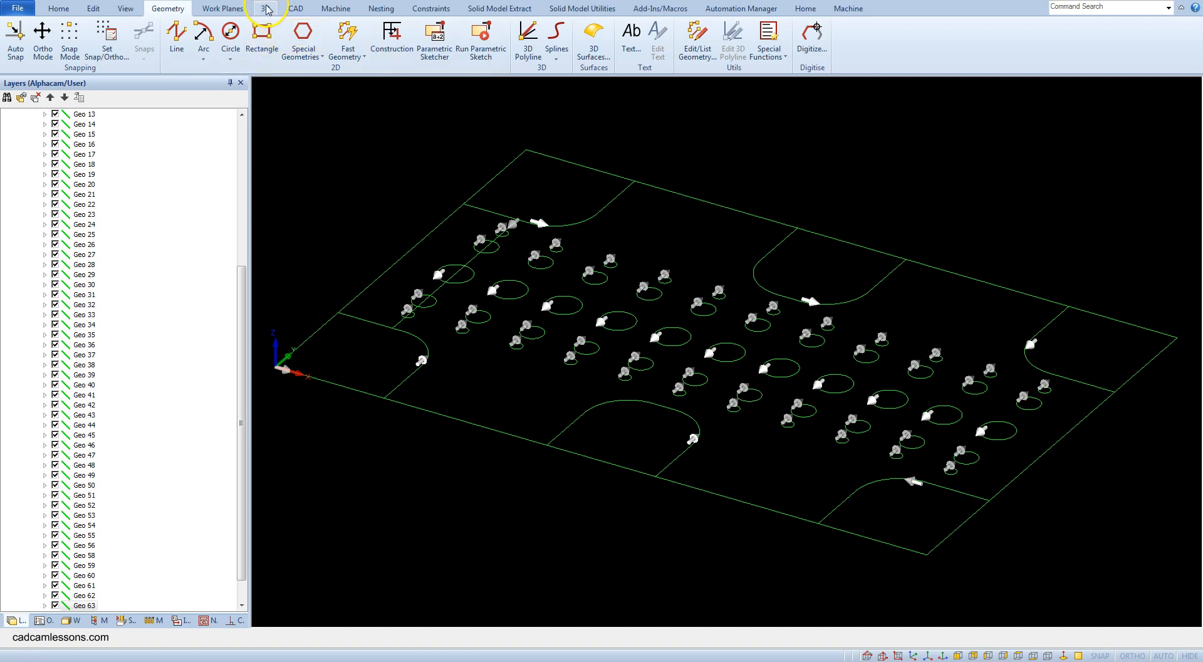
# Set the enclosing rectangle as the main material block from Z 0 to Z -20.
pyautogui.click(264, 8)
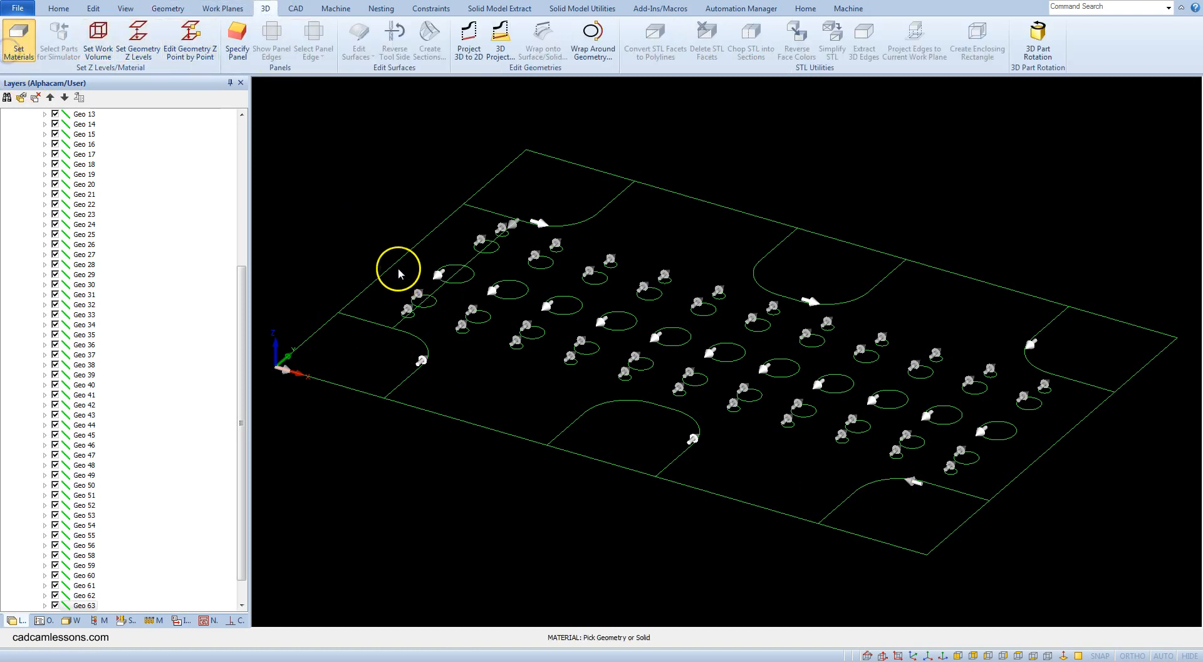
pyautogui.moveTo(418, 238)
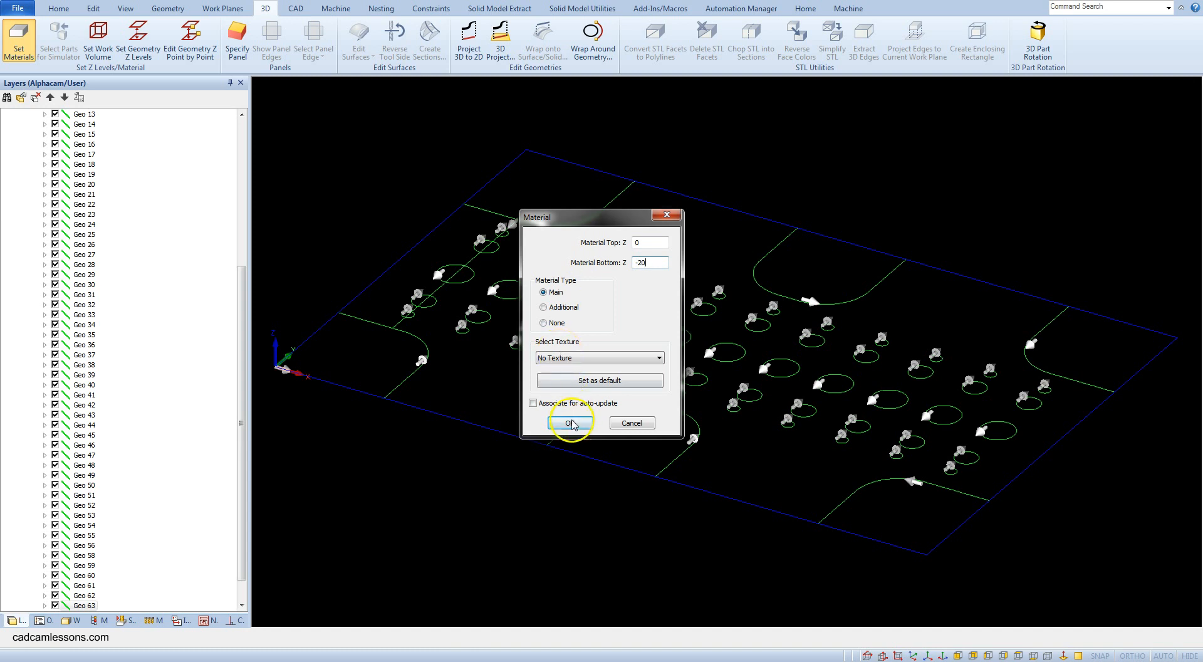
pyautogui.click(569, 422)
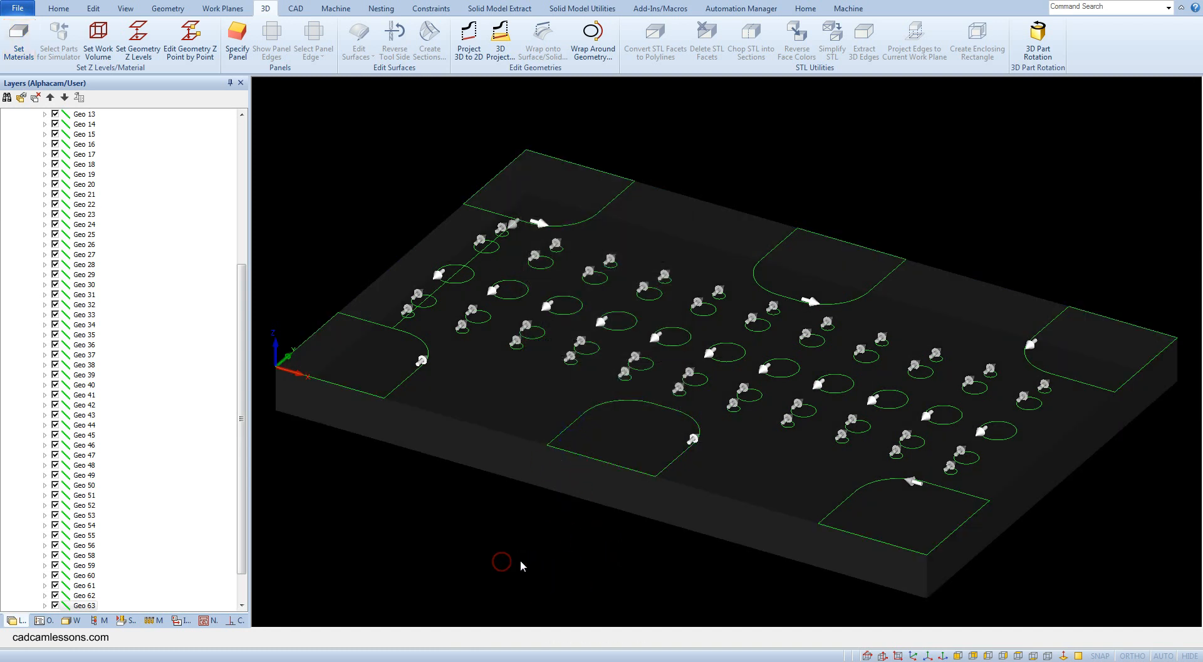
pyautogui.moveTo(516, 546)
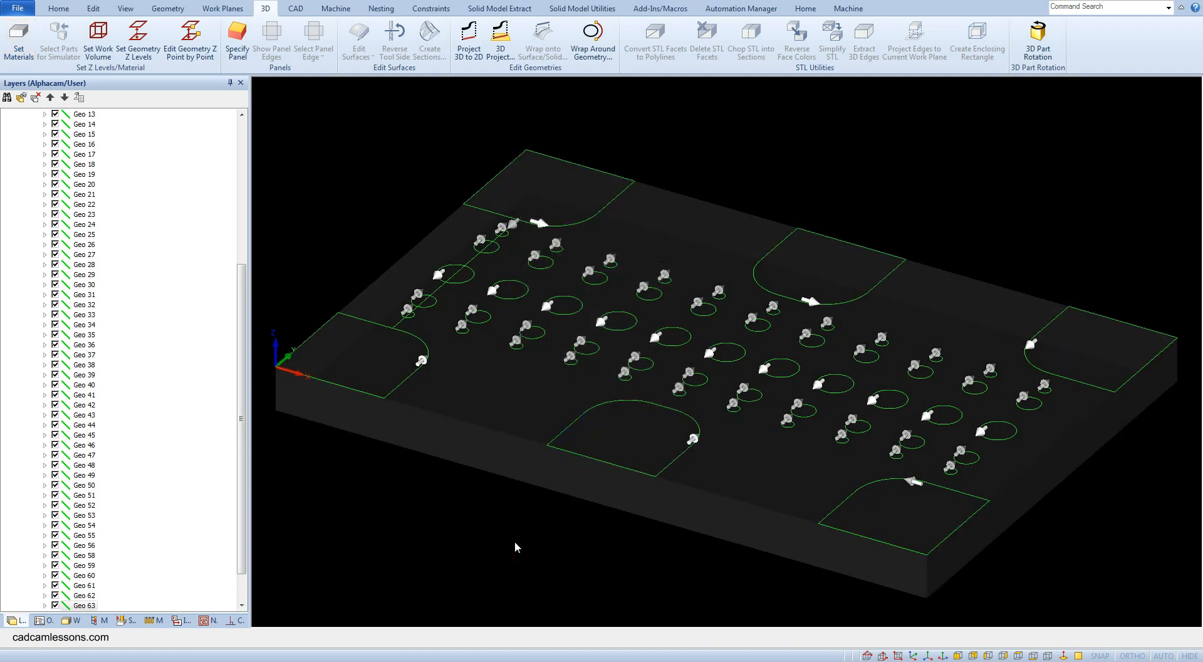